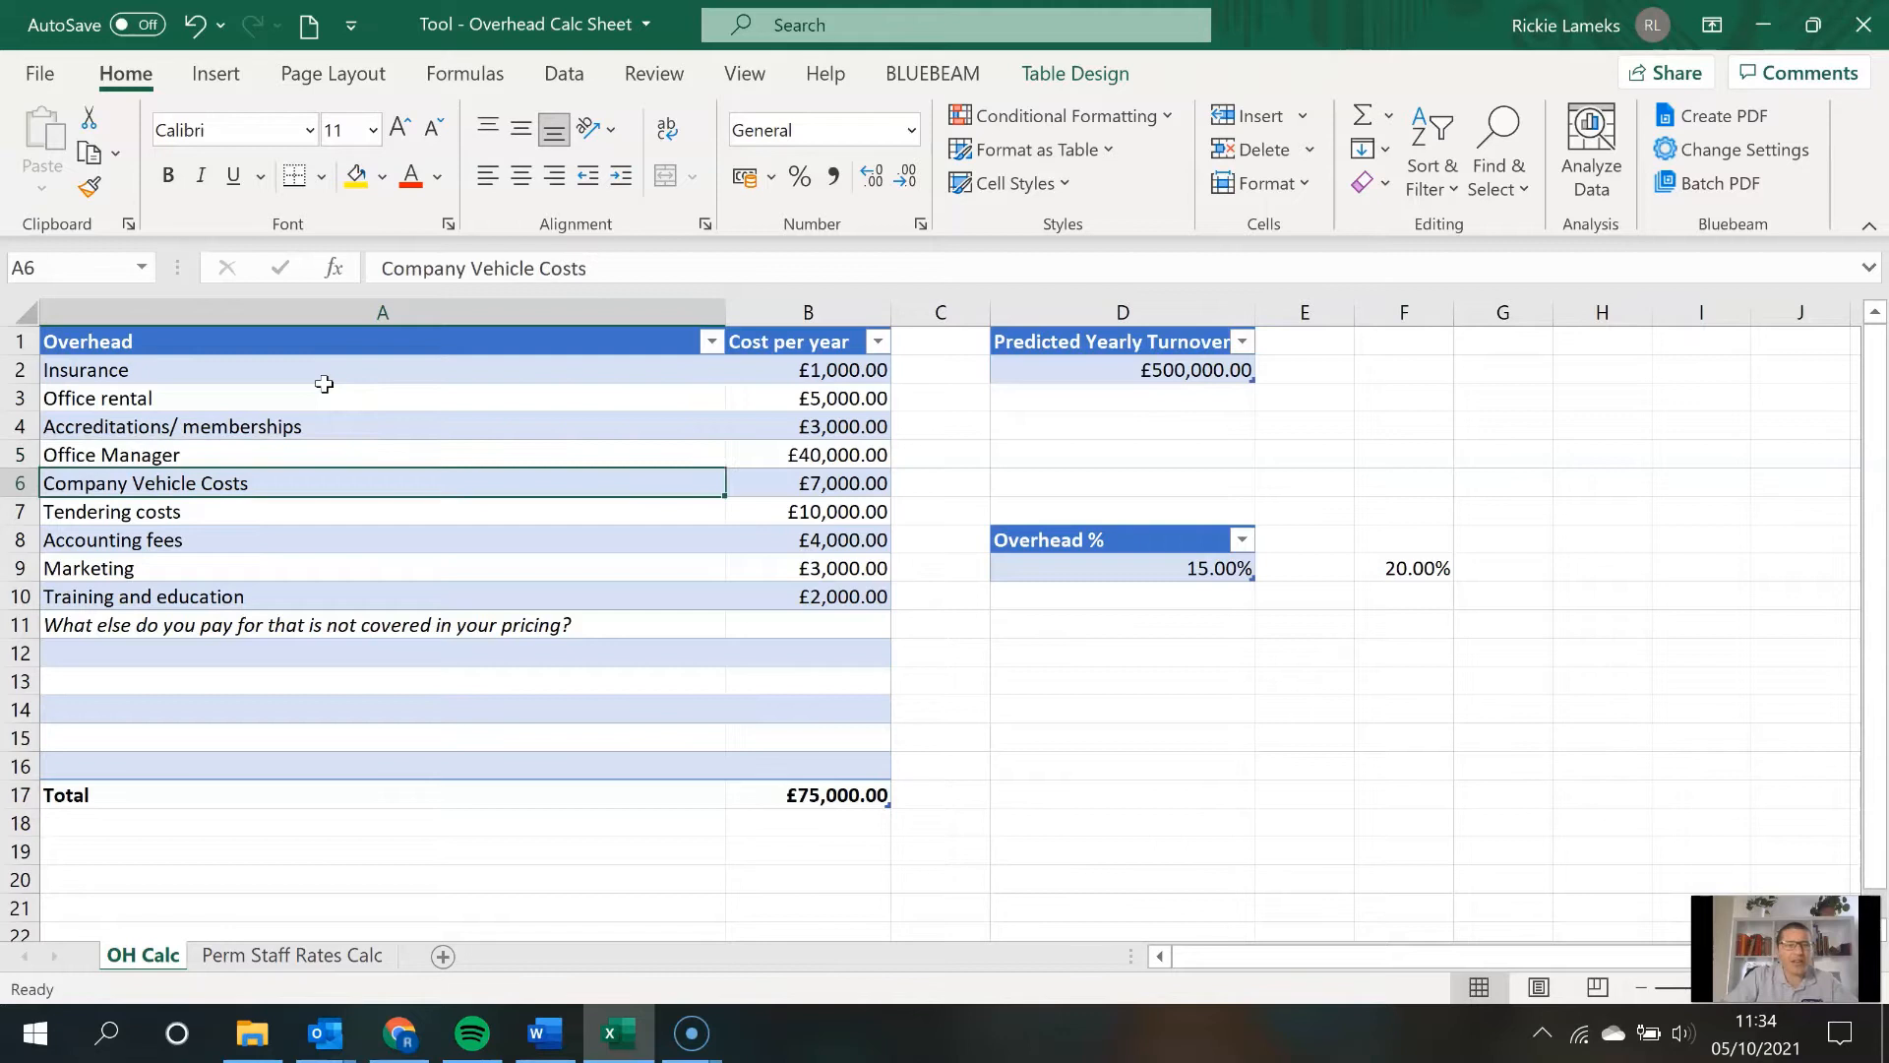
- Review the Marketing and Training overhead rows and how the overhead total is calculated
{"action": "left_click", "coordinate": [381, 512]}
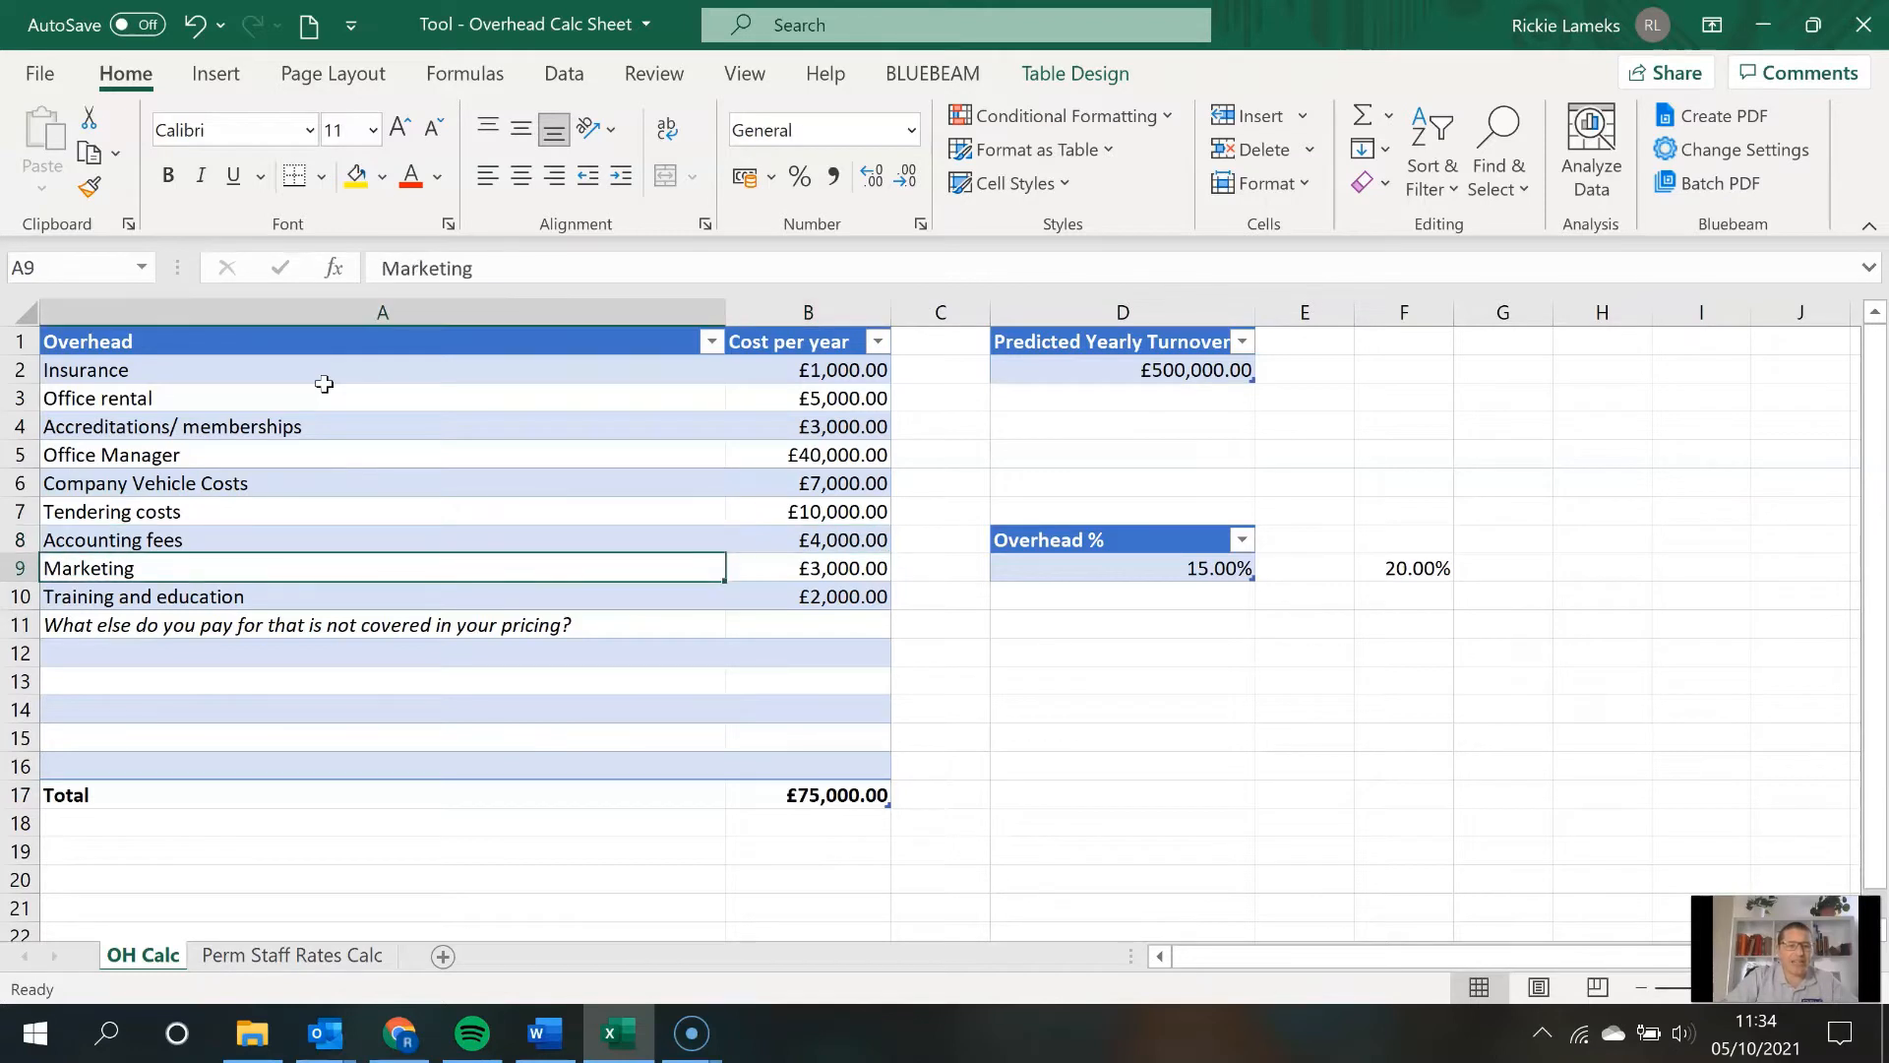
{"action": "left_click", "coordinate": [384, 596]}
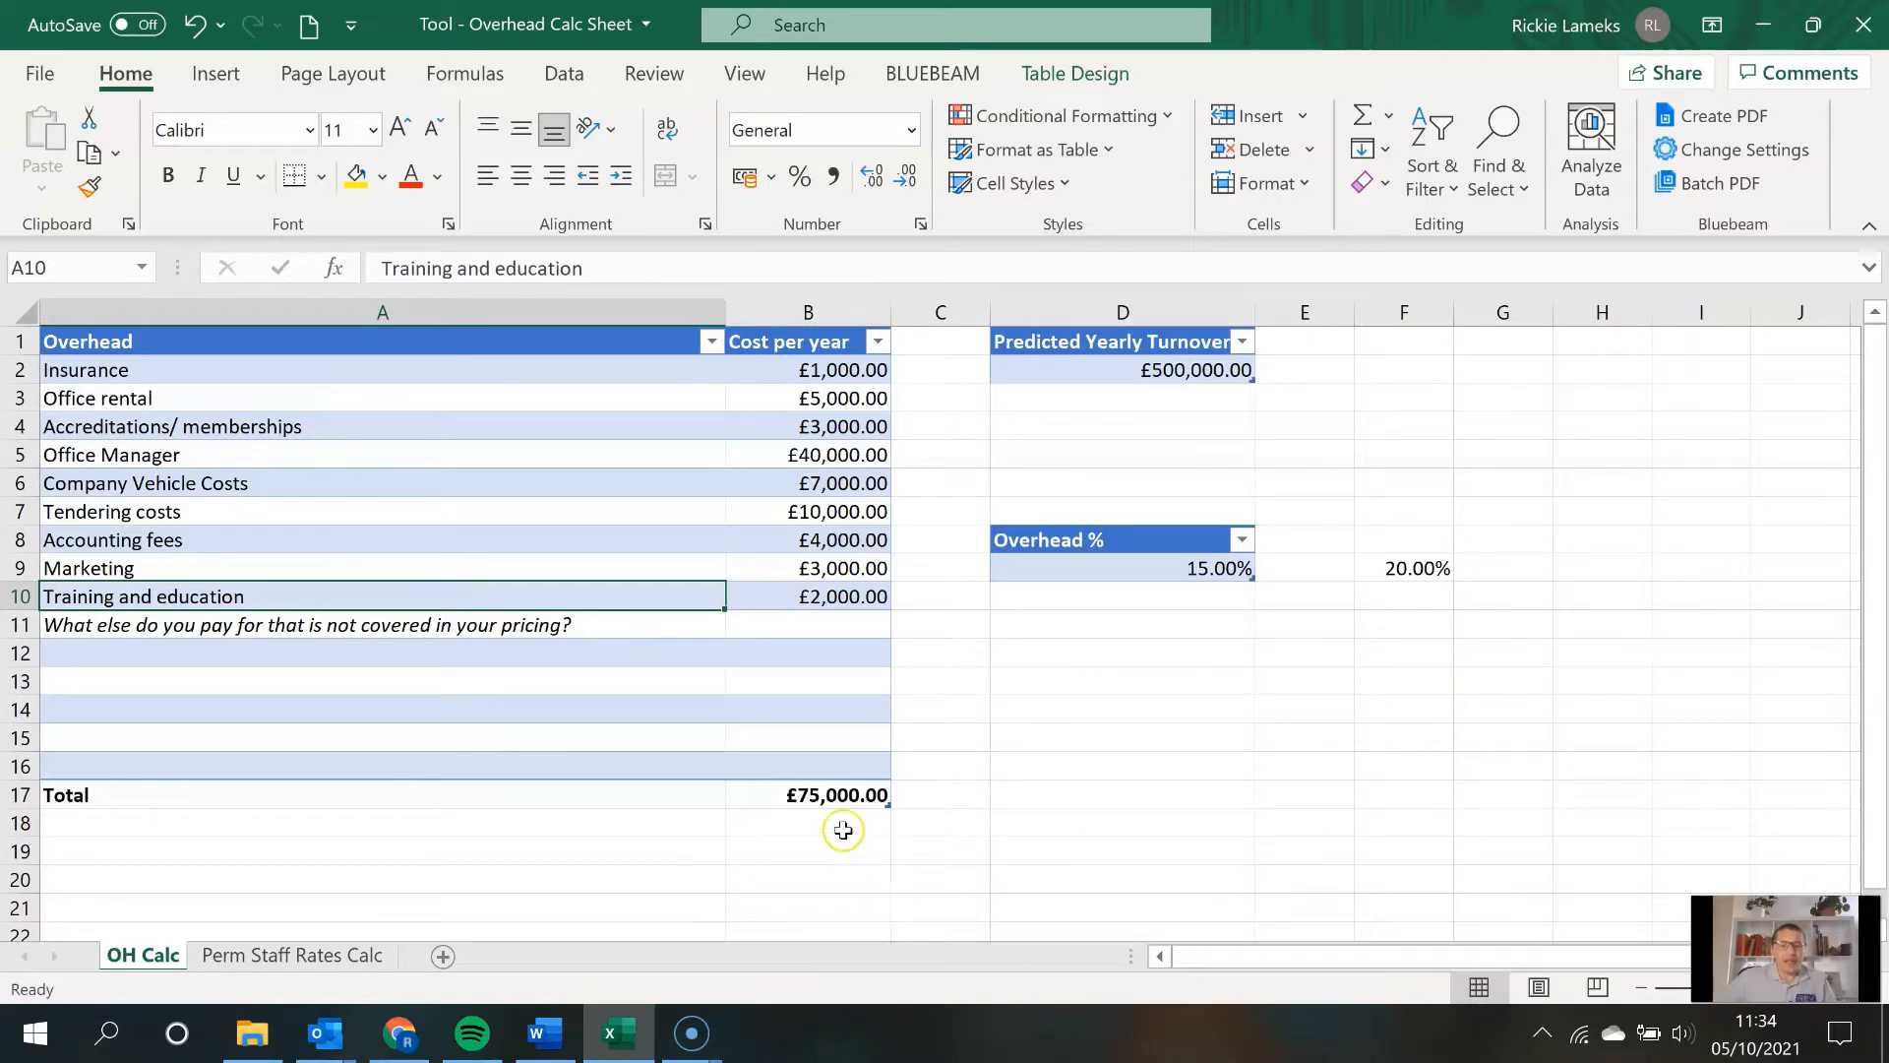
{"action": "left_click", "coordinate": [807, 793]}
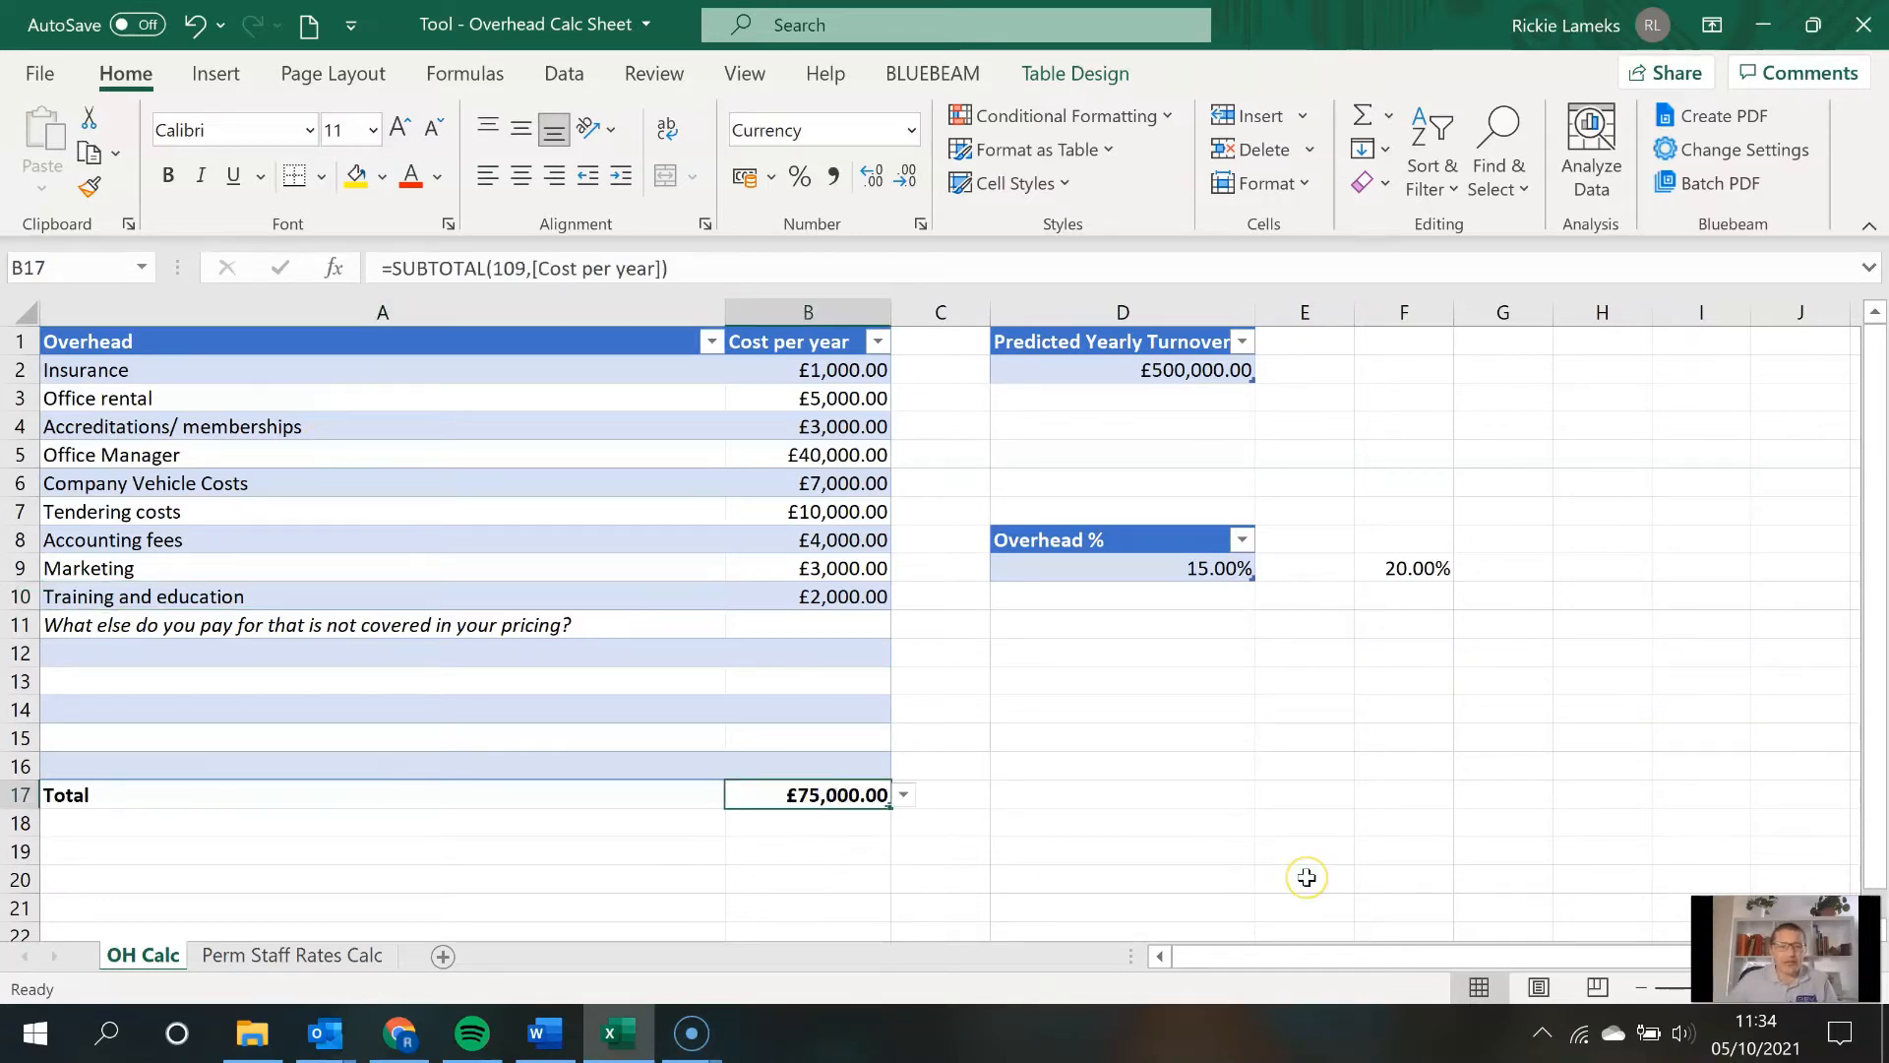
{"action": "mouse_move", "coordinate": [1306, 877]}
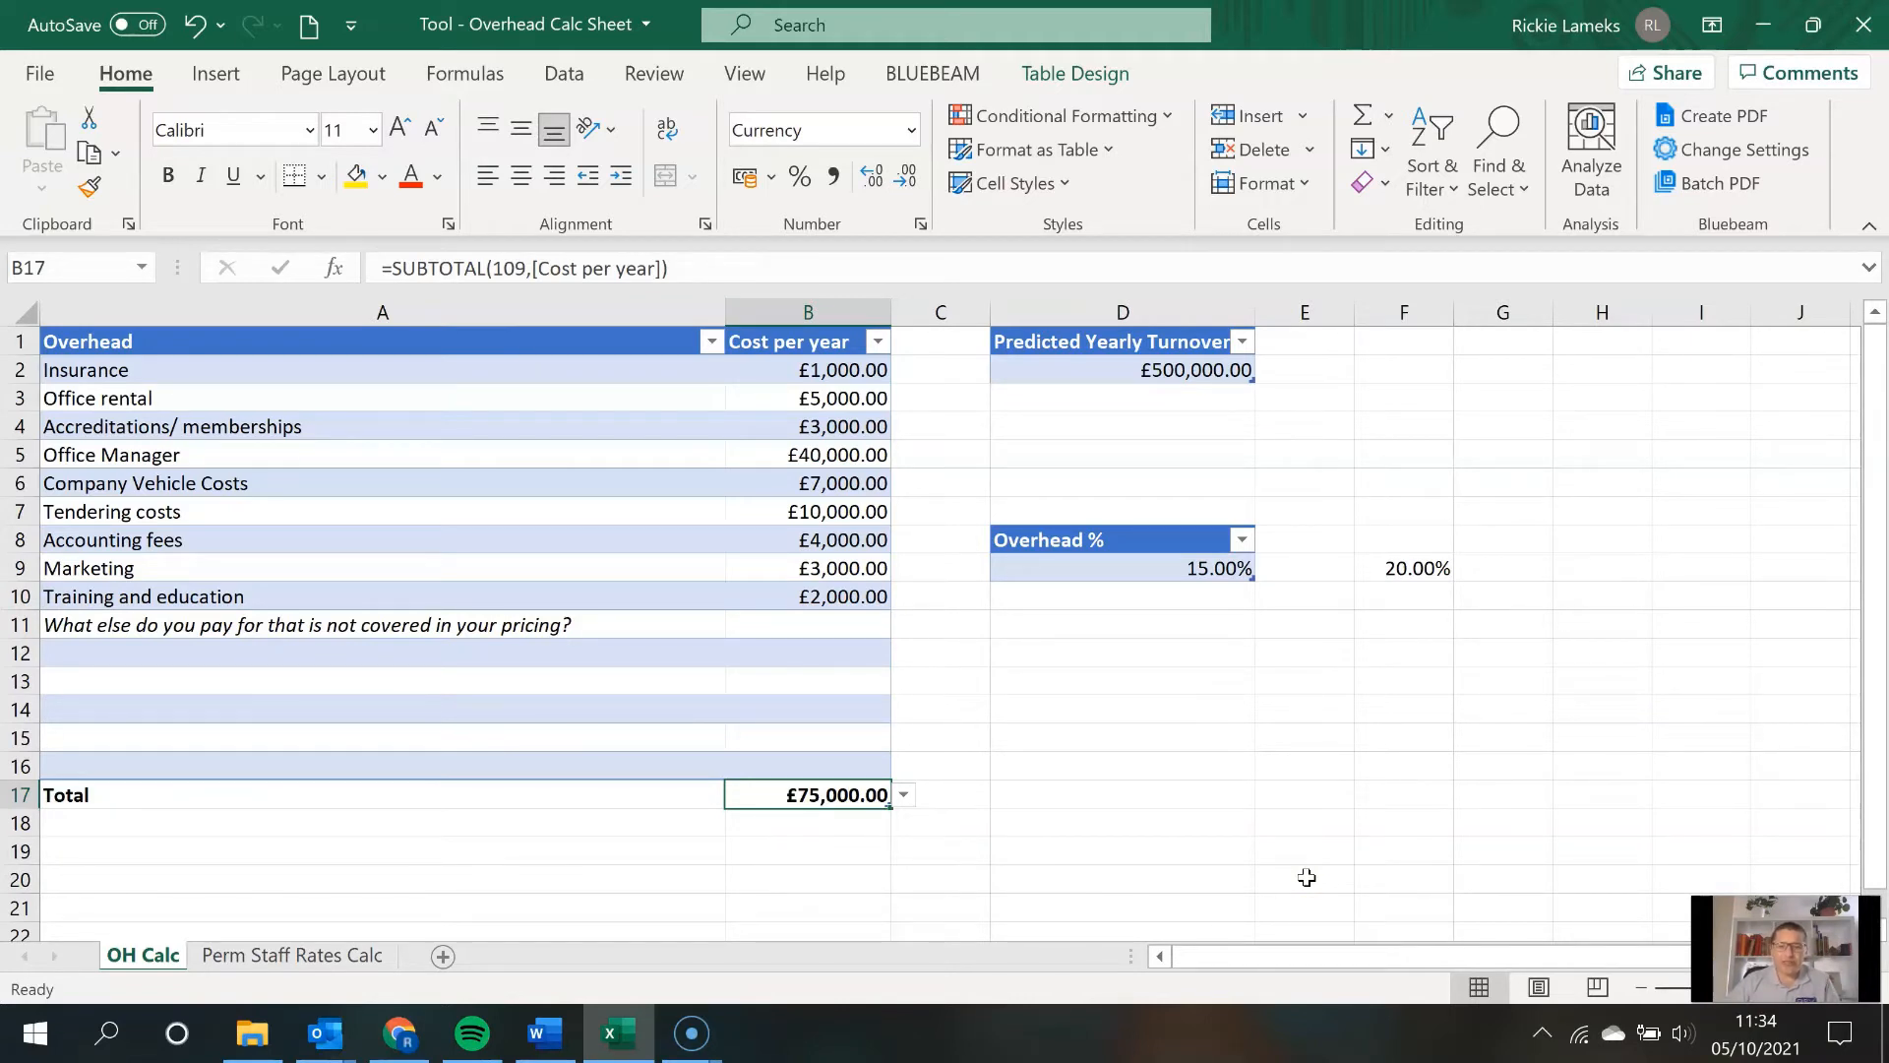
{"action": "mouse_move", "coordinate": [1169, 380]}
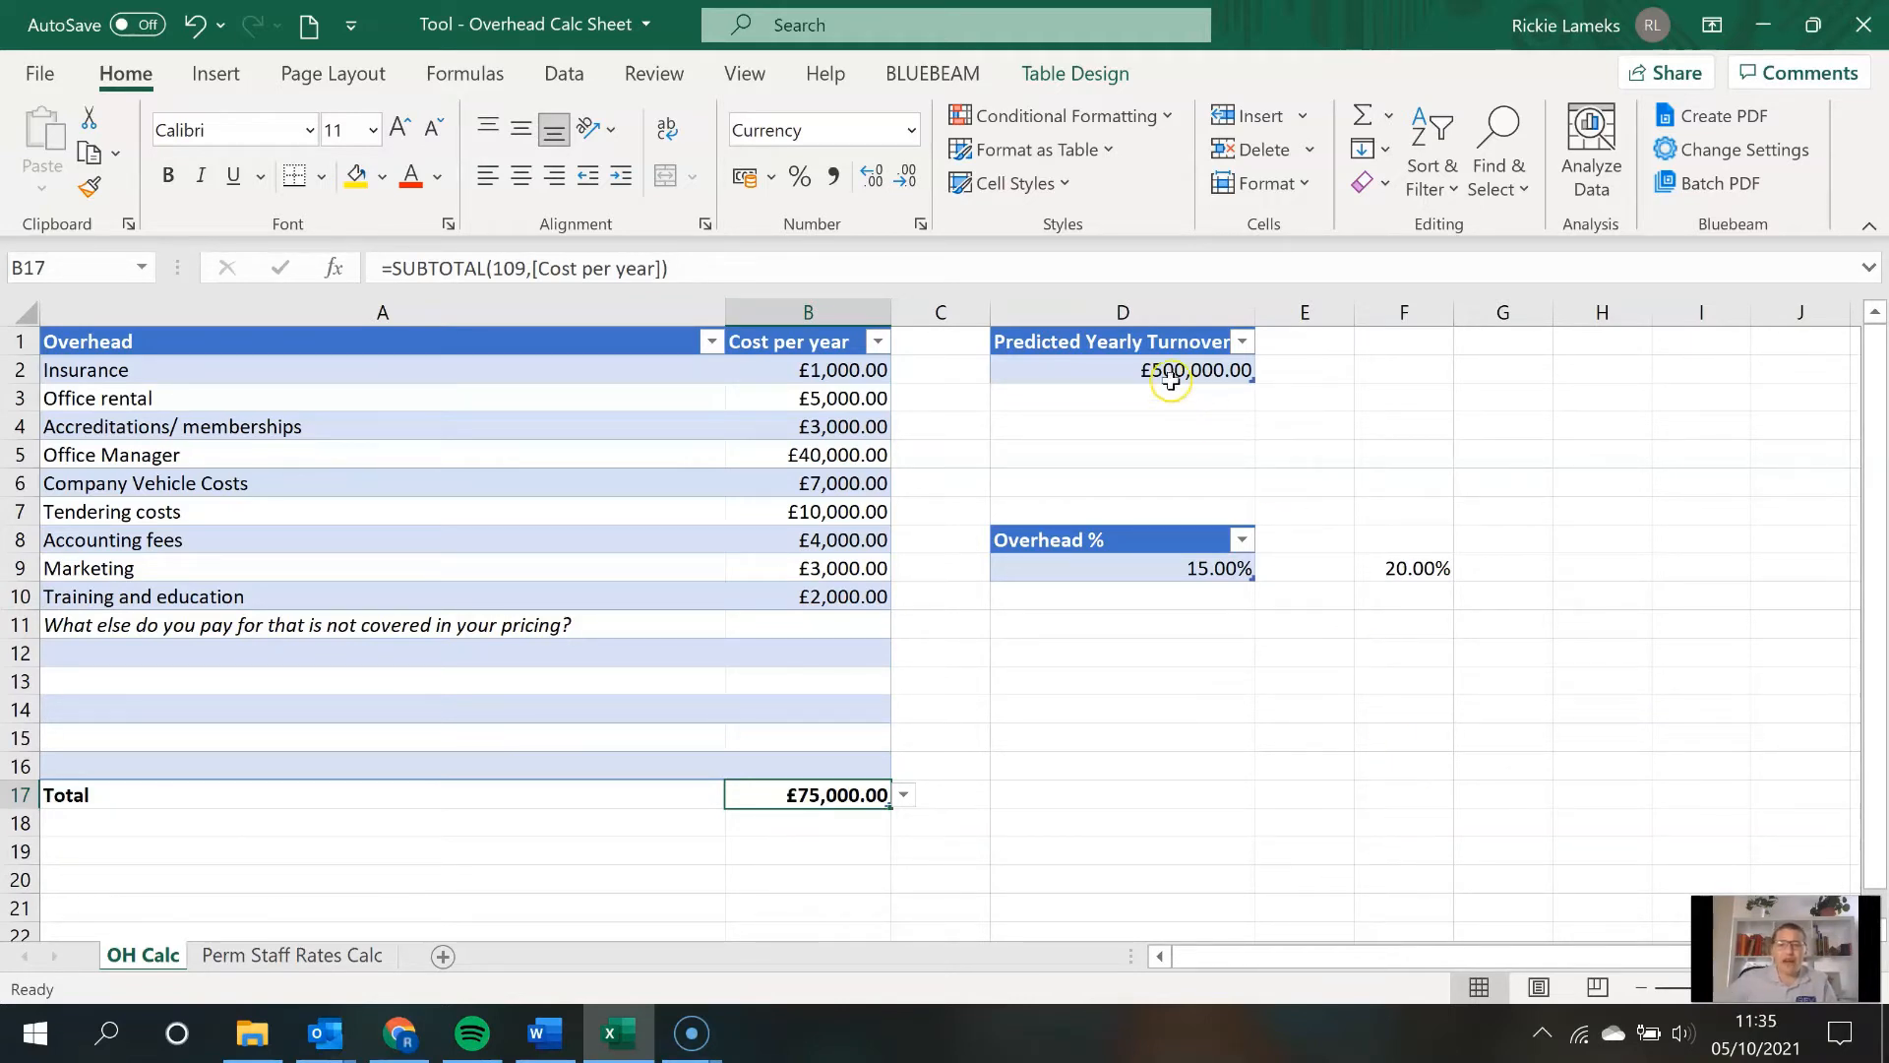
- Restore the predicted yearly turnover to £500,000 so the overhead percentage reads 15.00%
{"action": "double_click", "coordinate": [1122, 369]}
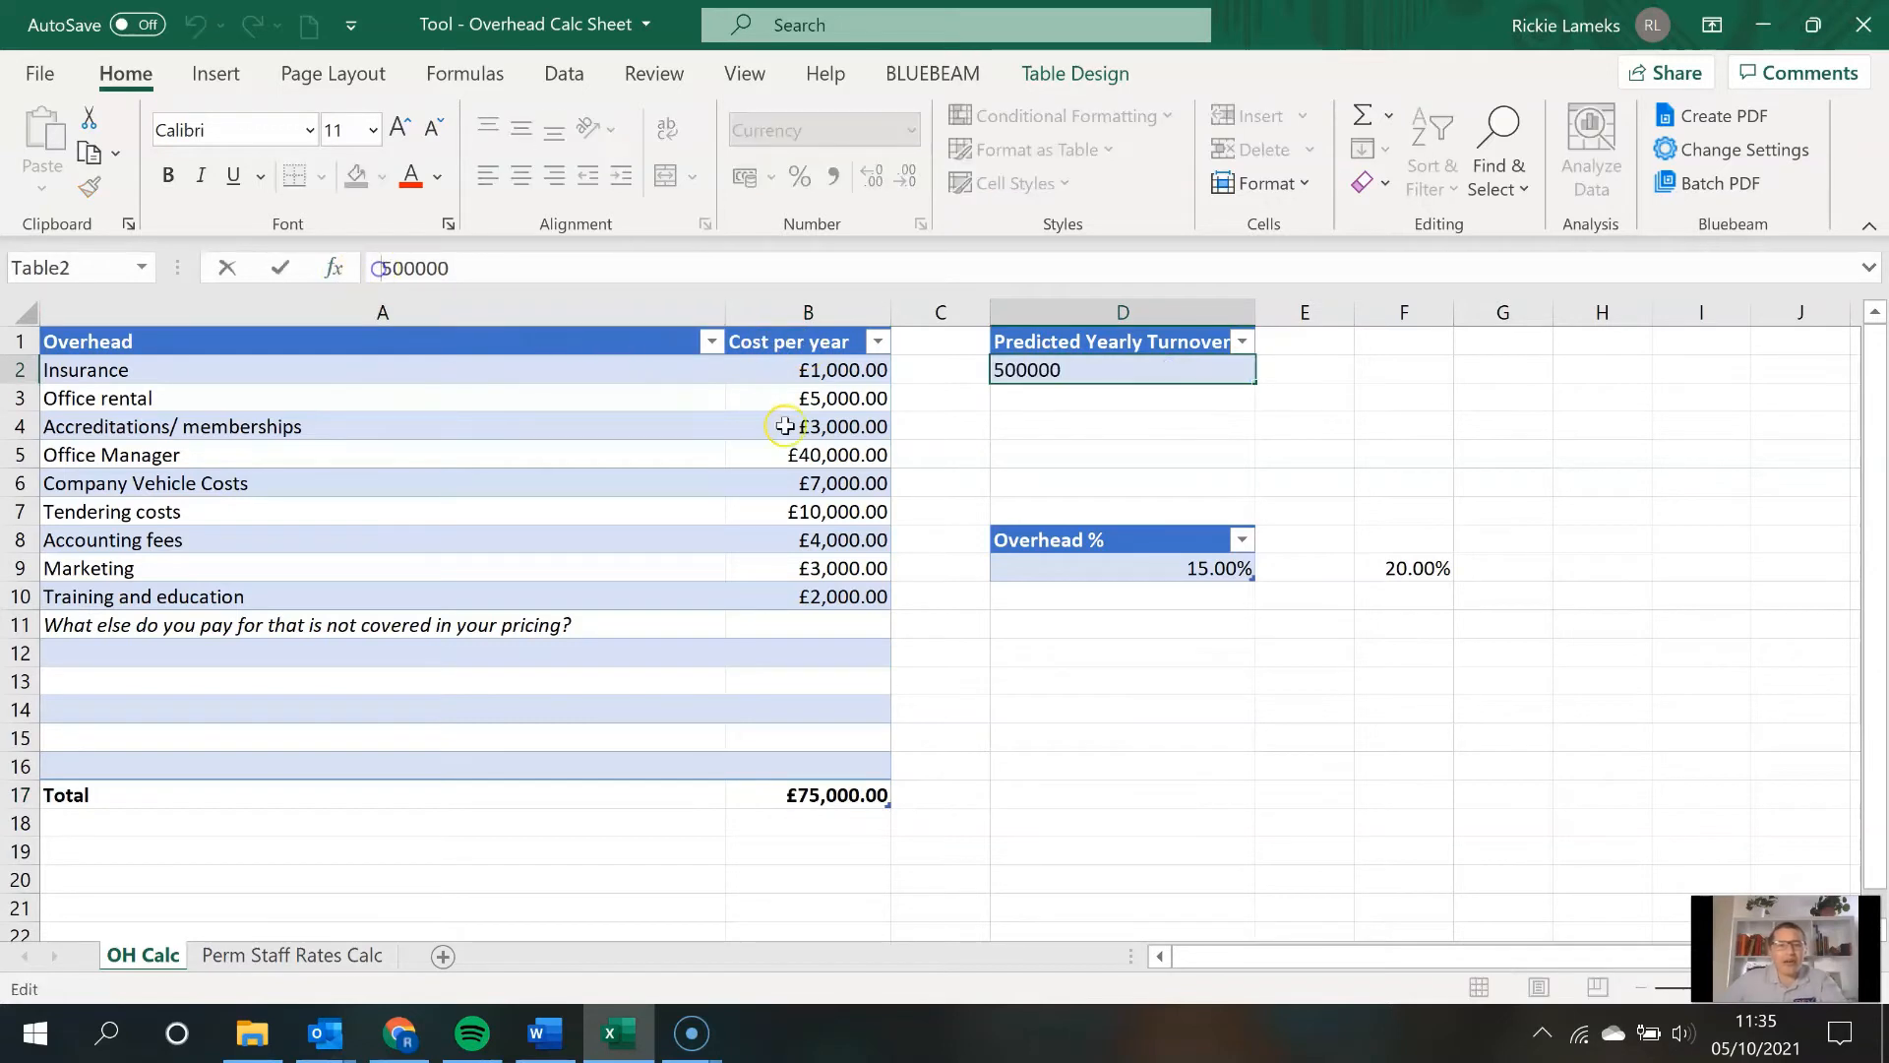
{"action": "key", "text": "Return"}
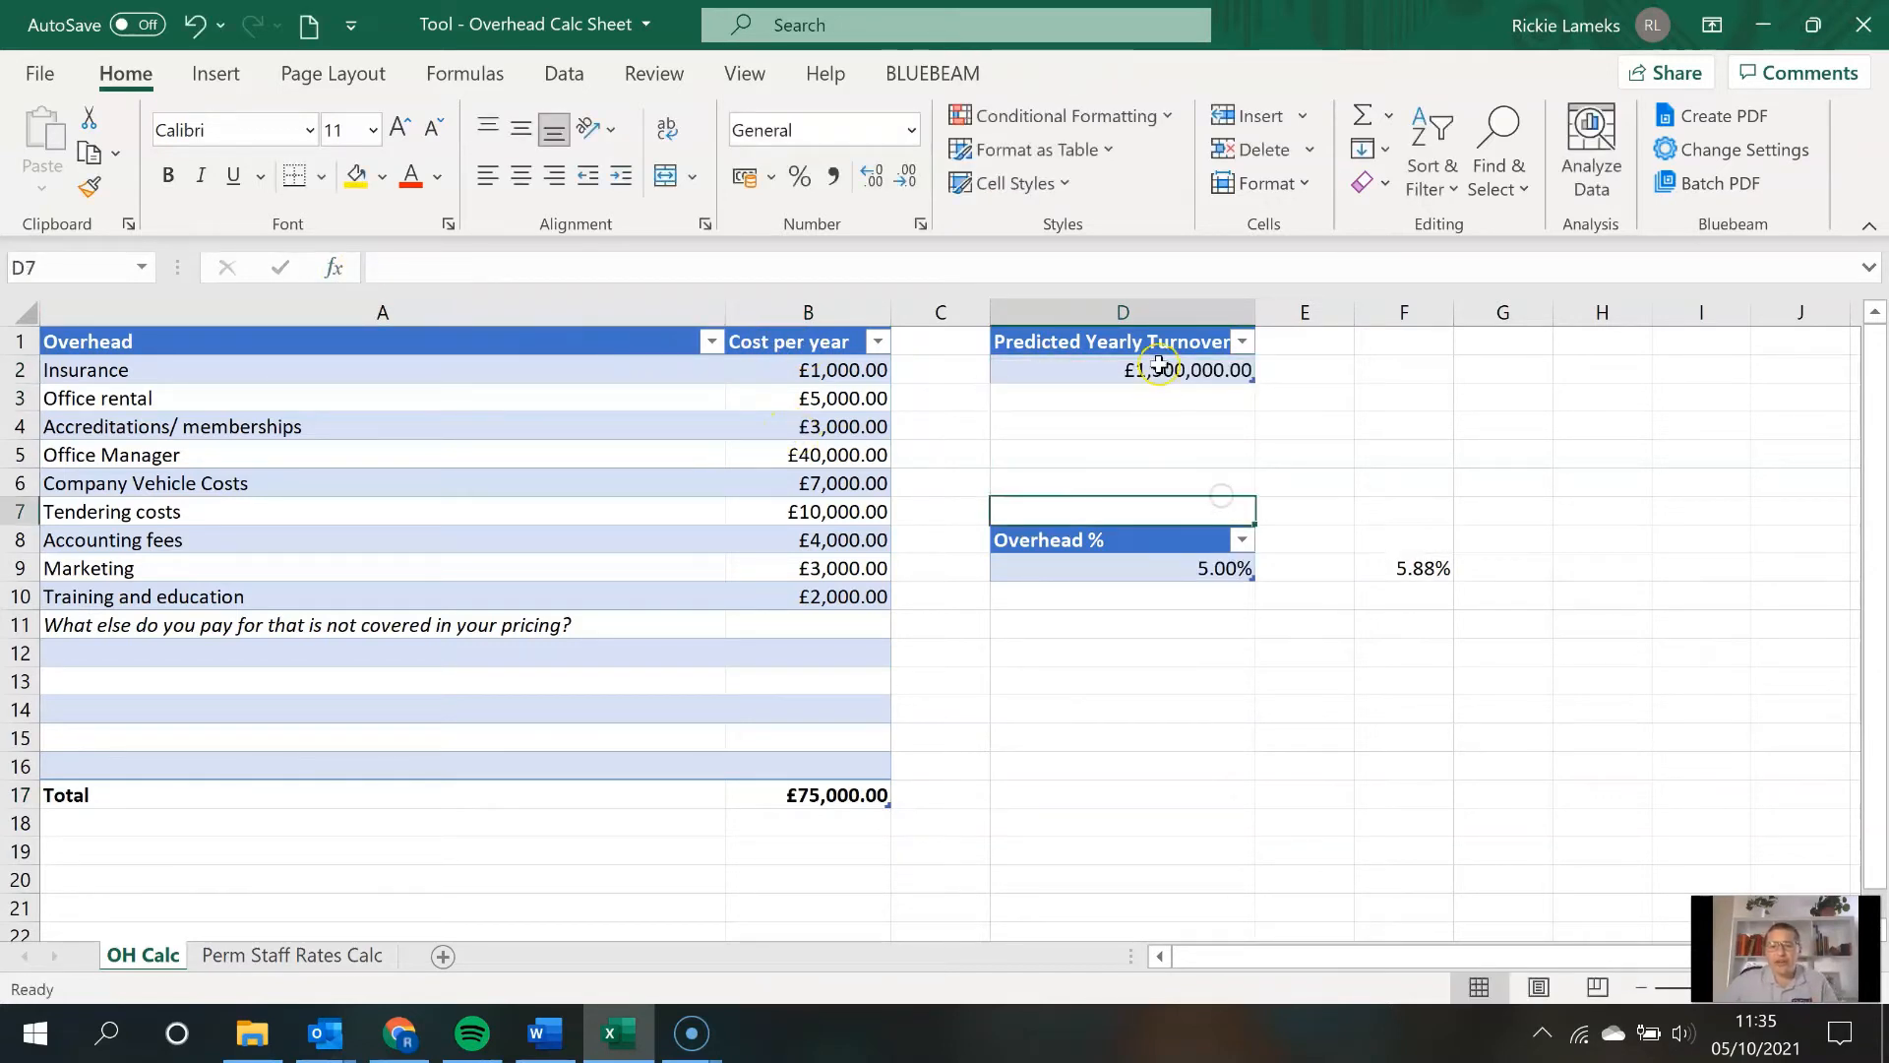
{"action": "left_click", "coordinate": [1122, 370]}
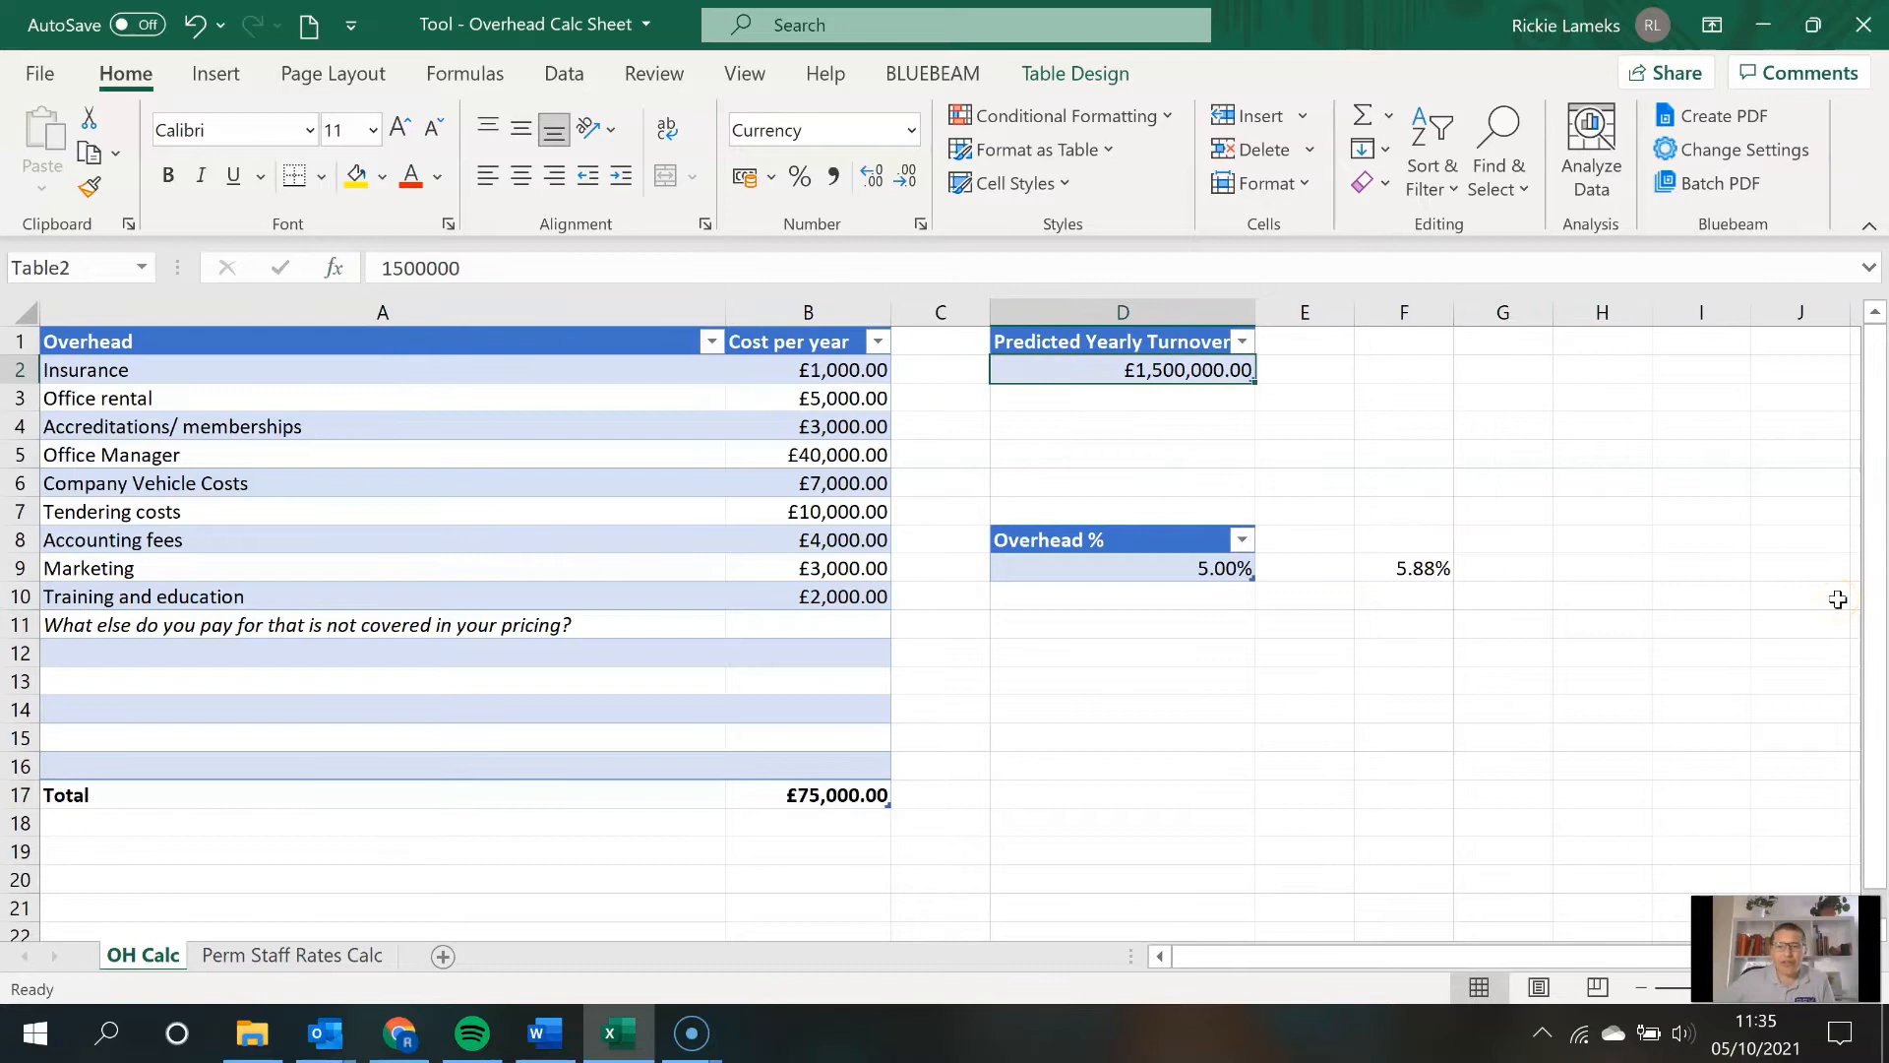
{"action": "left_click", "coordinate": [1120, 567]}
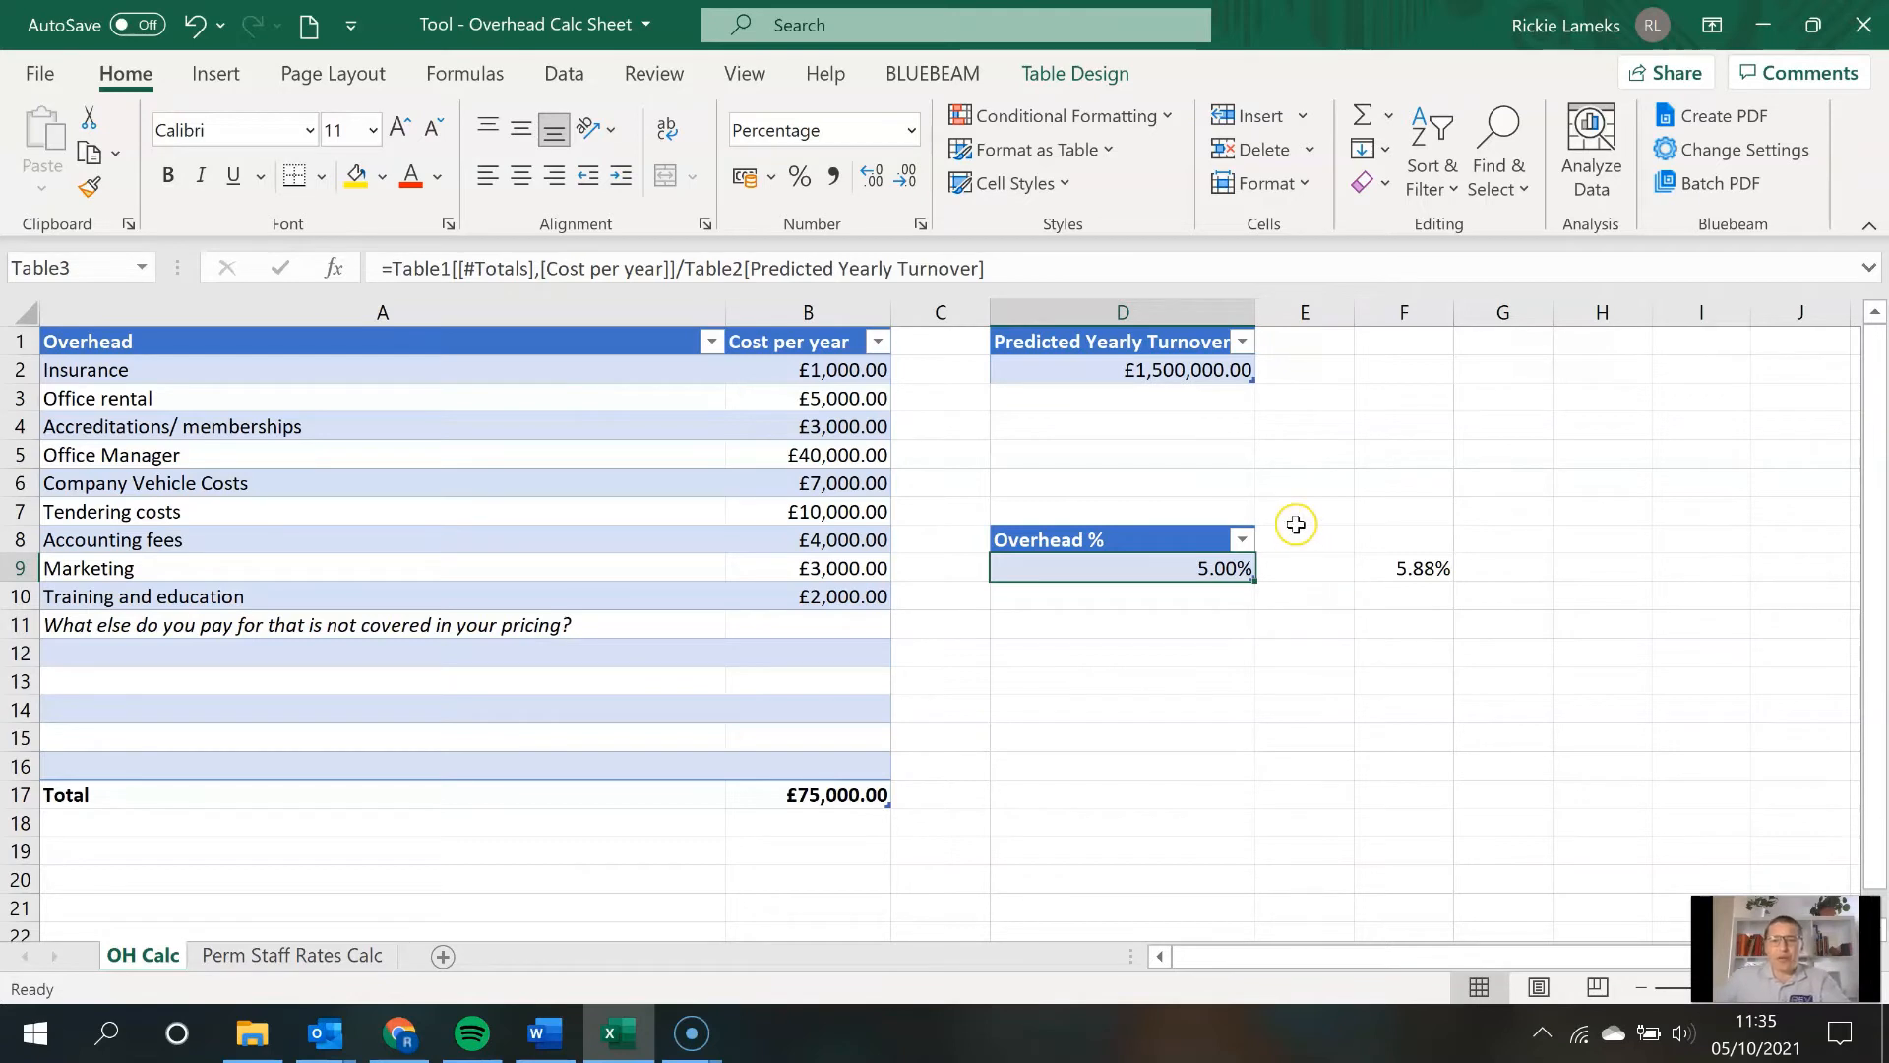
{"action": "mouse_move", "coordinate": [1260, 523]}
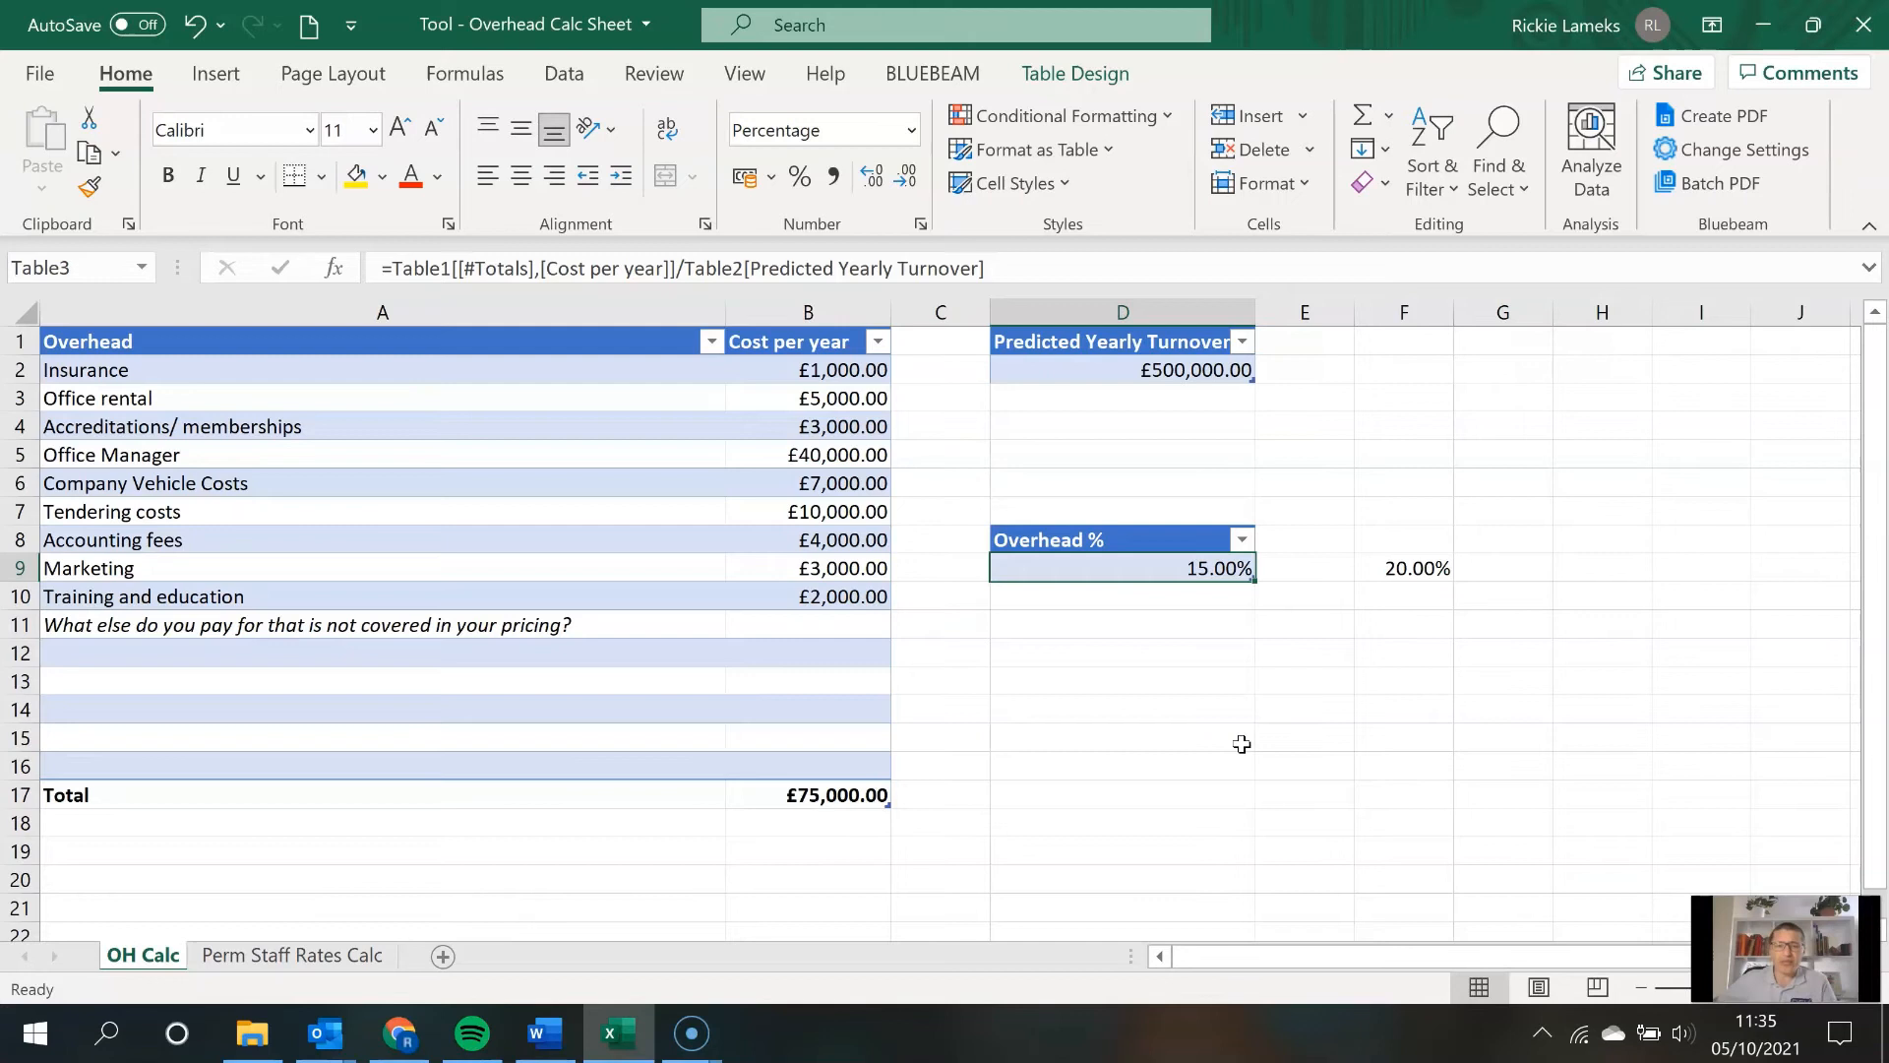
- Highlight the overhead rows and 15% result, then bring up the Tender Book's Tender Summary sheet
{"action": "left_click", "coordinate": [1121, 736]}
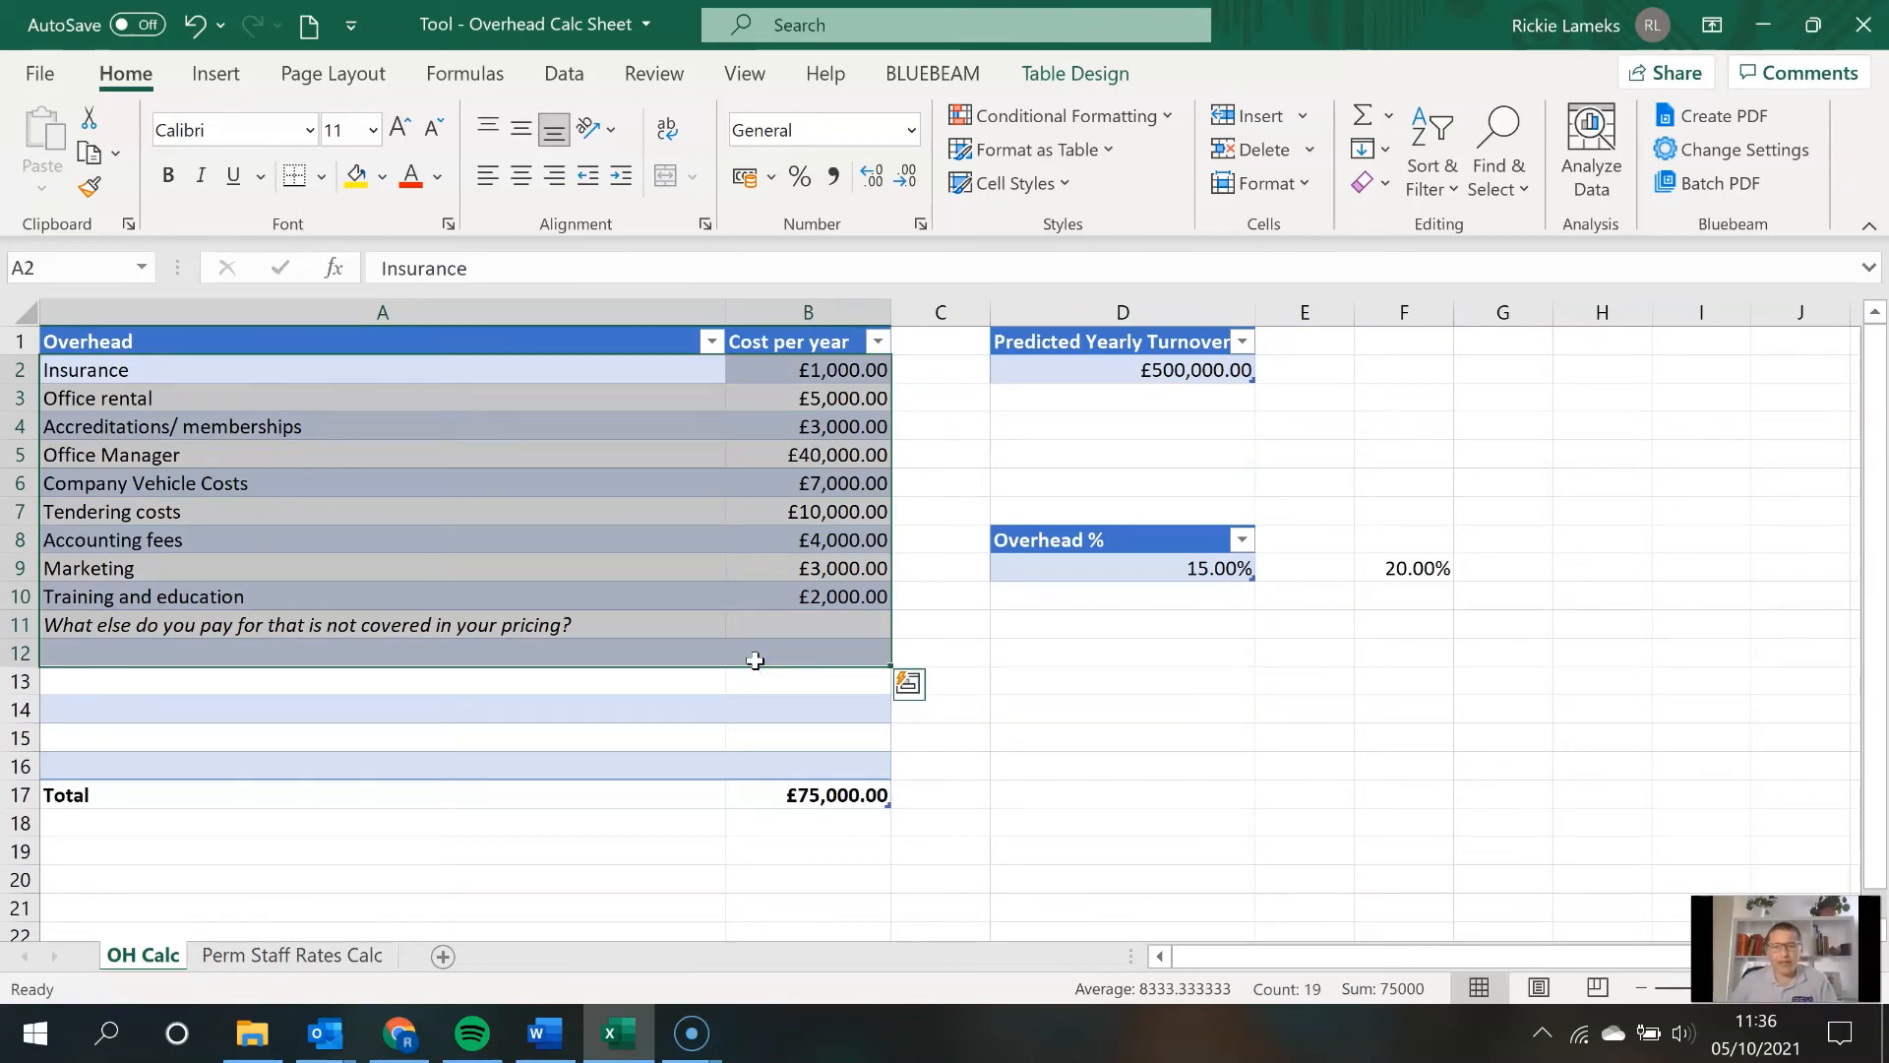
{"action": "left_click", "coordinate": [1120, 567]}
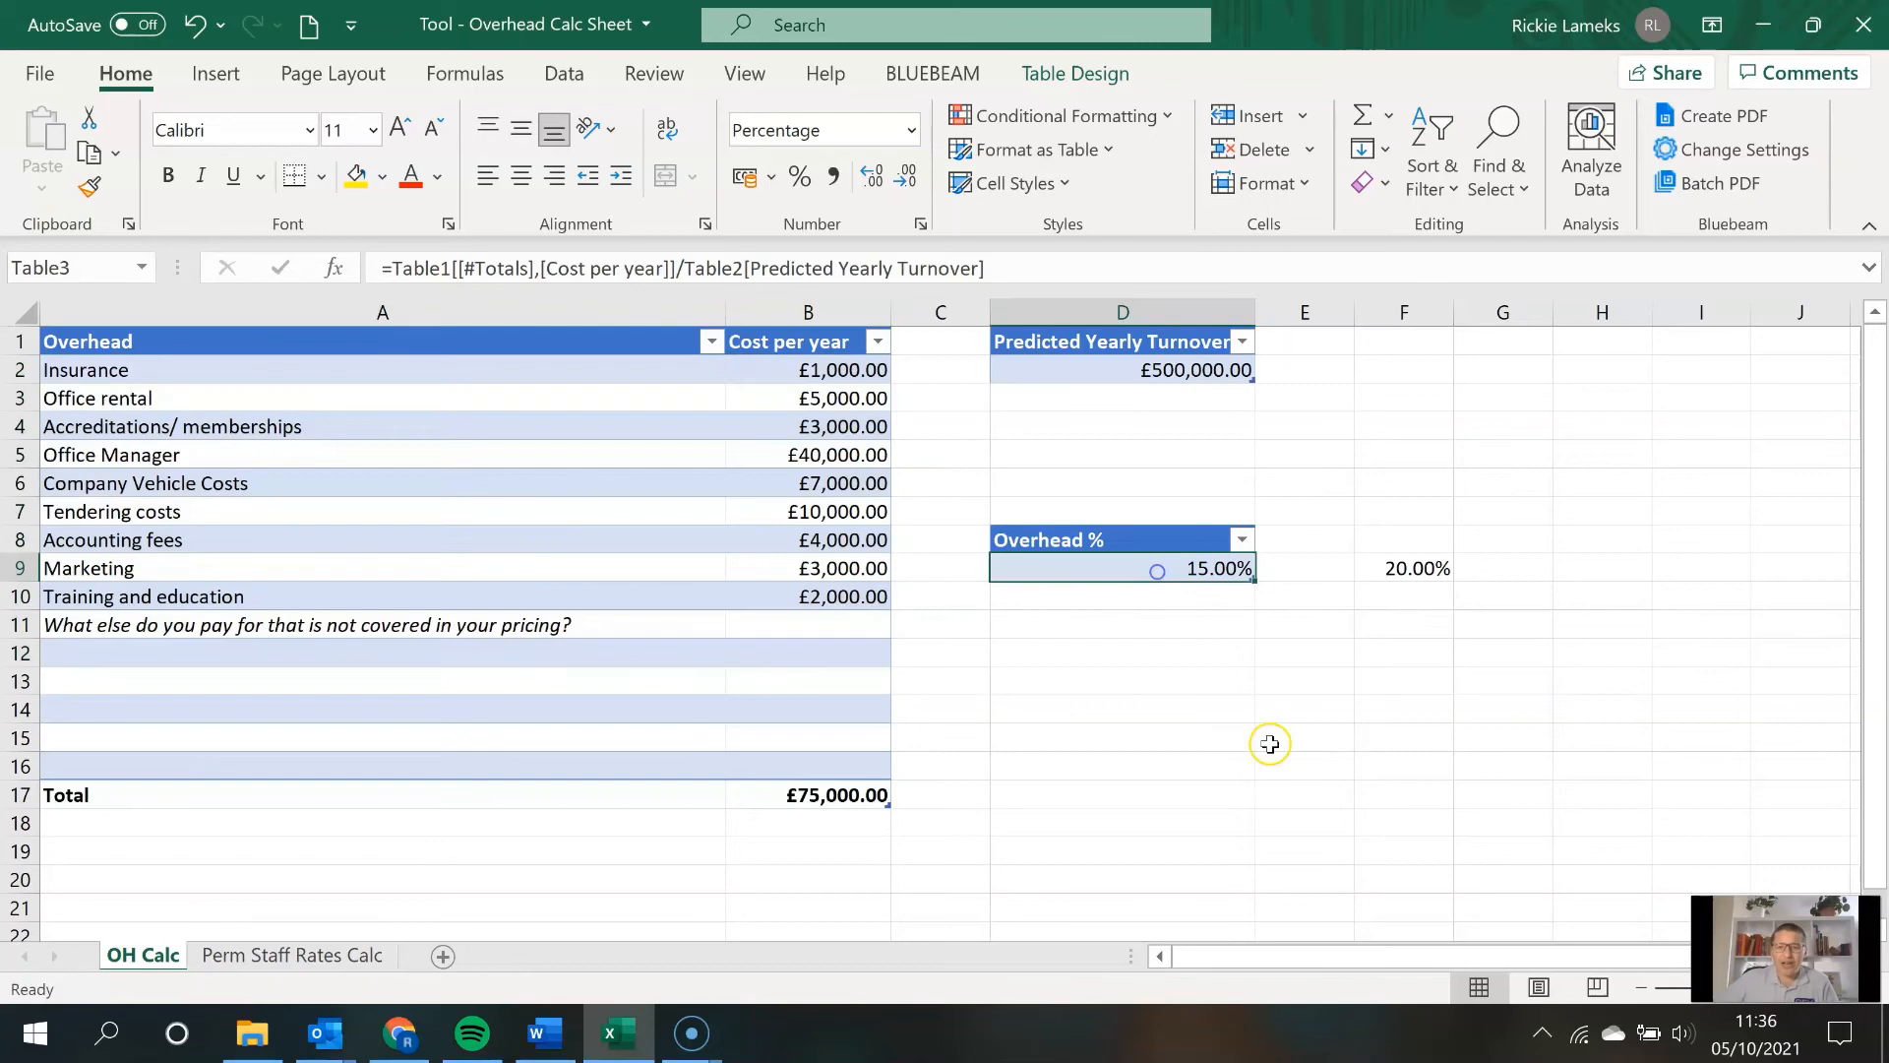
{"action": "left_click", "coordinate": [1303, 709]}
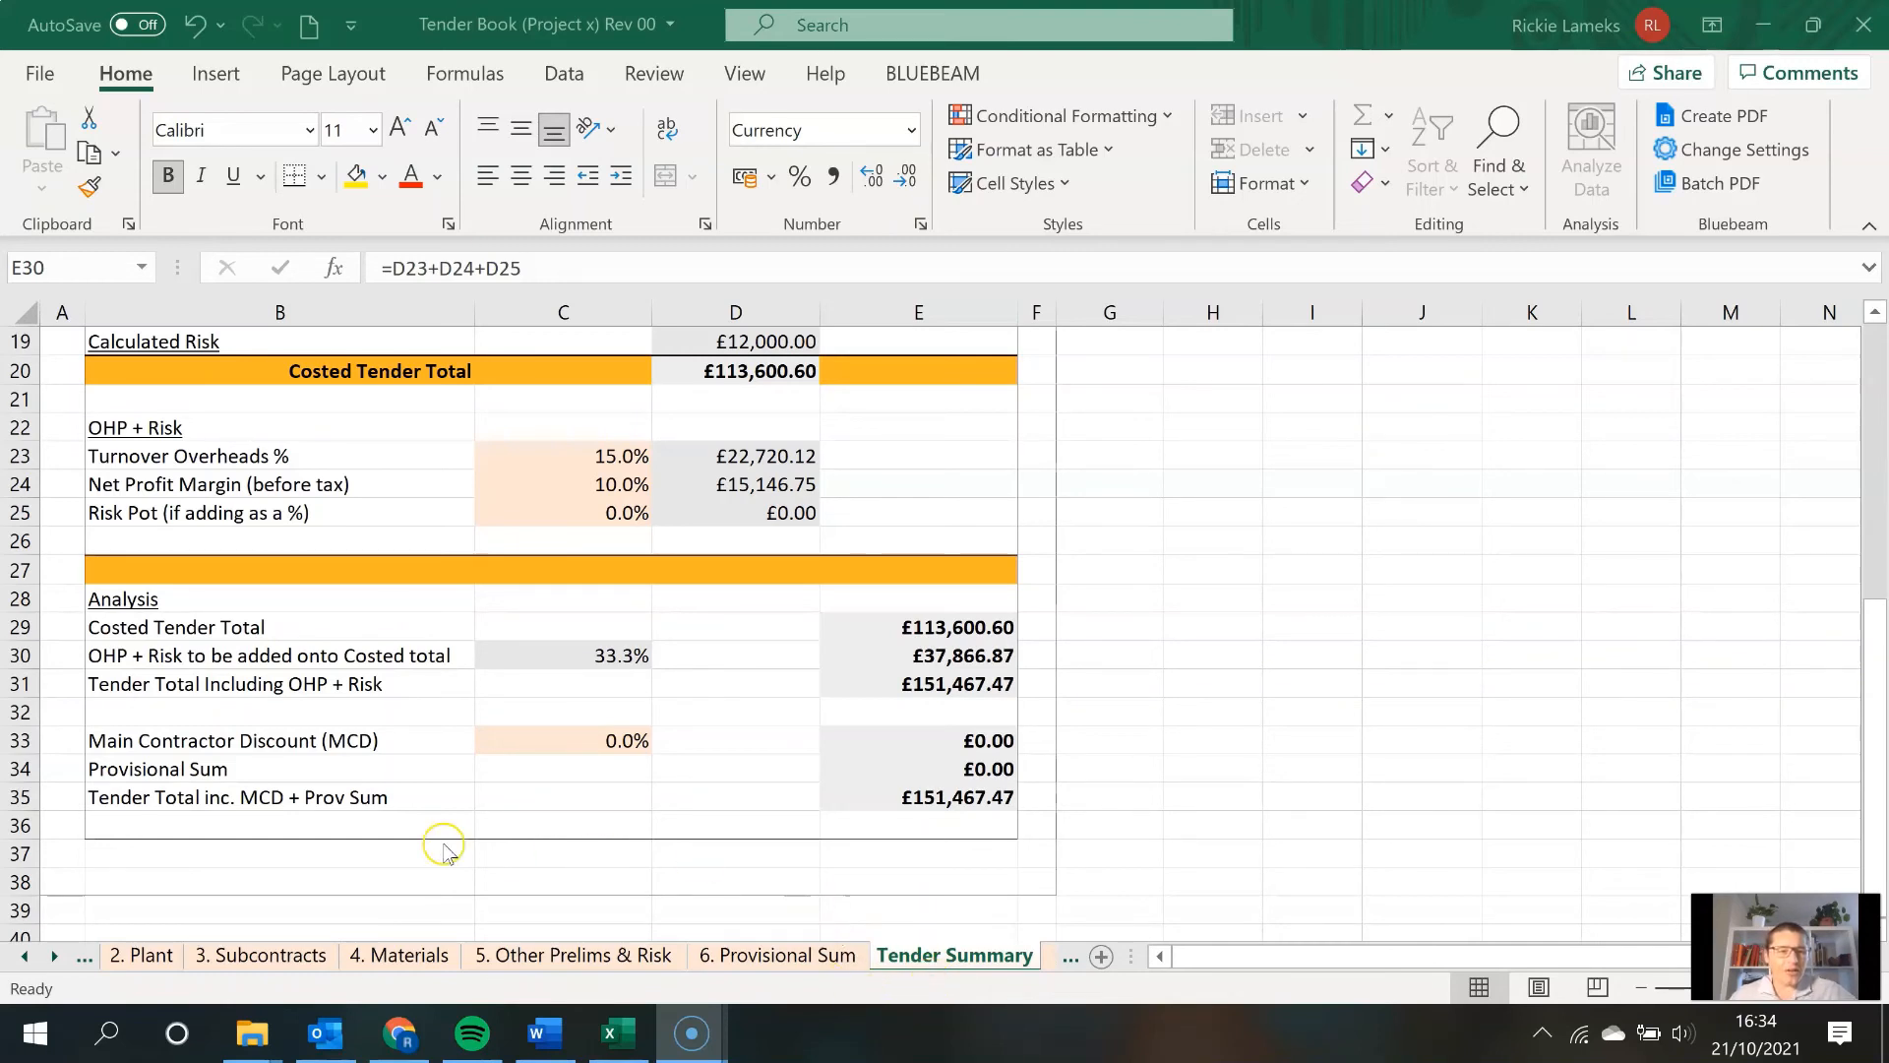
{"action": "left_click", "coordinate": [916, 653]}
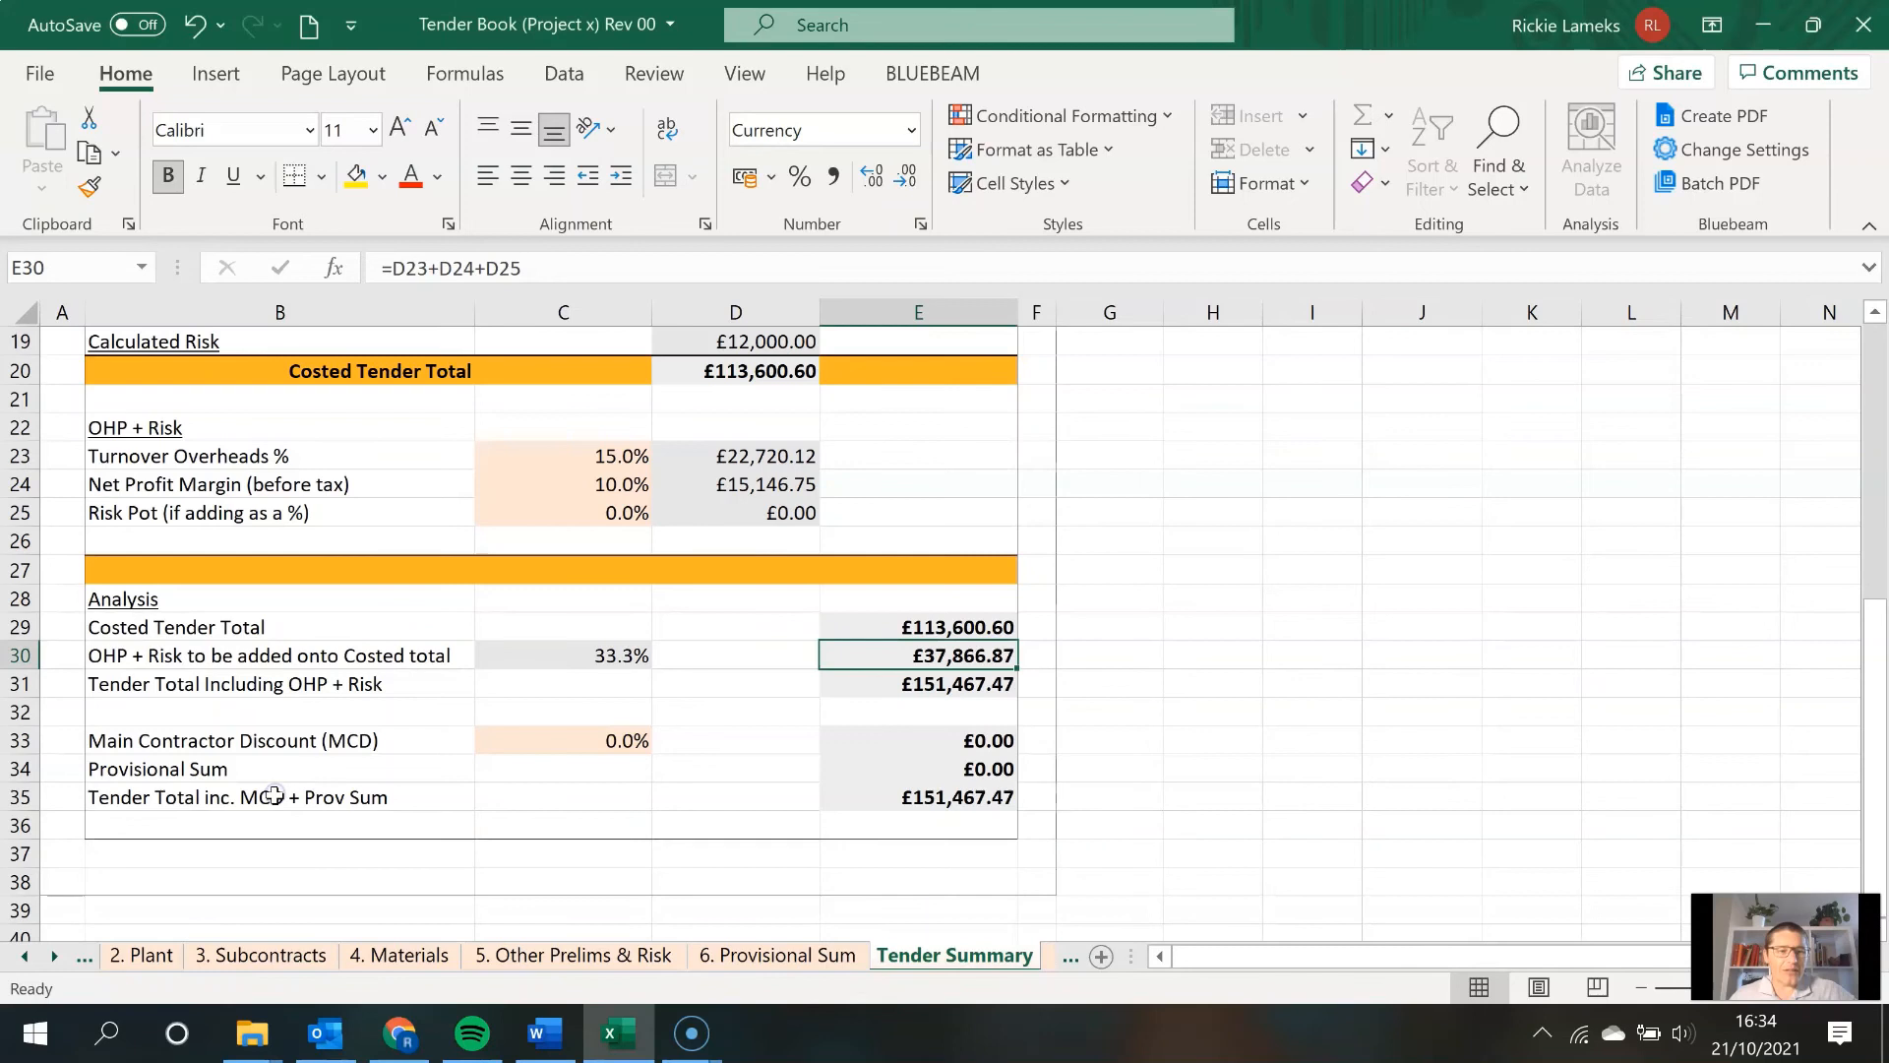
{"action": "left_click", "coordinate": [280, 796]}
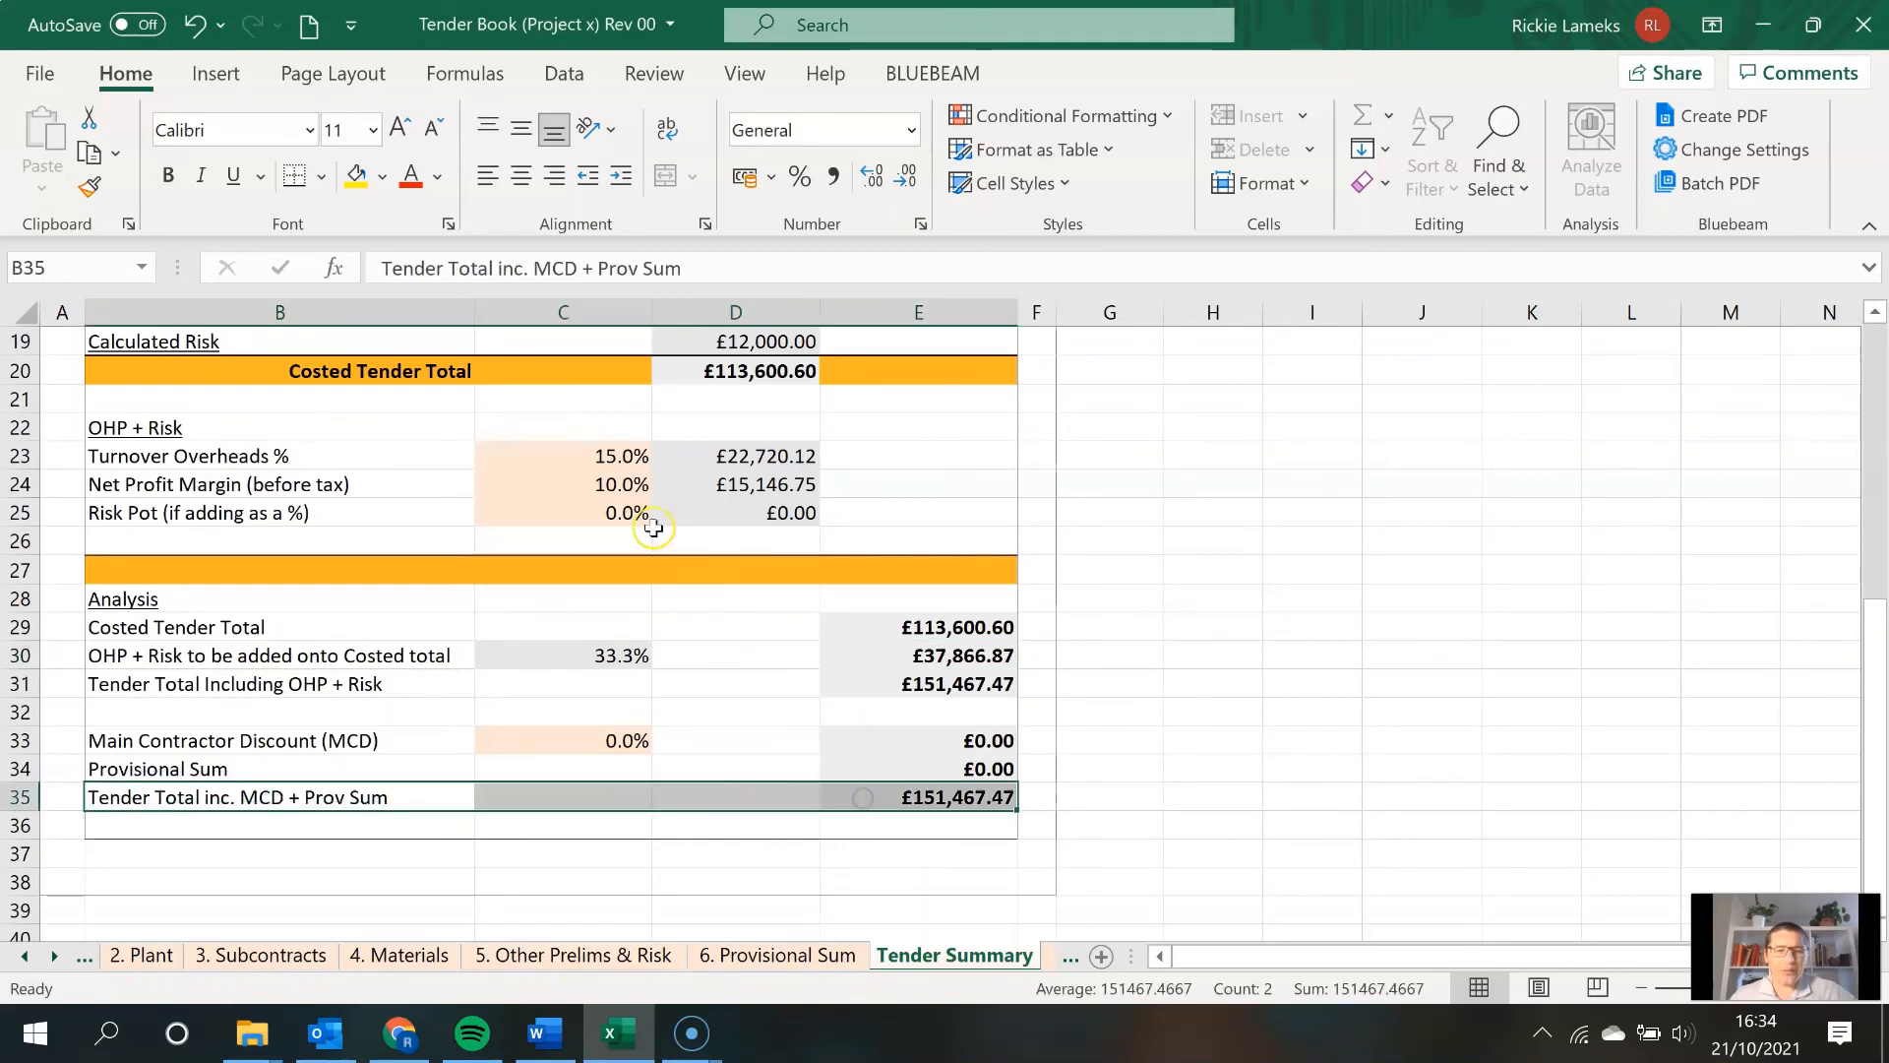
{"action": "left_click", "coordinate": [563, 455]}
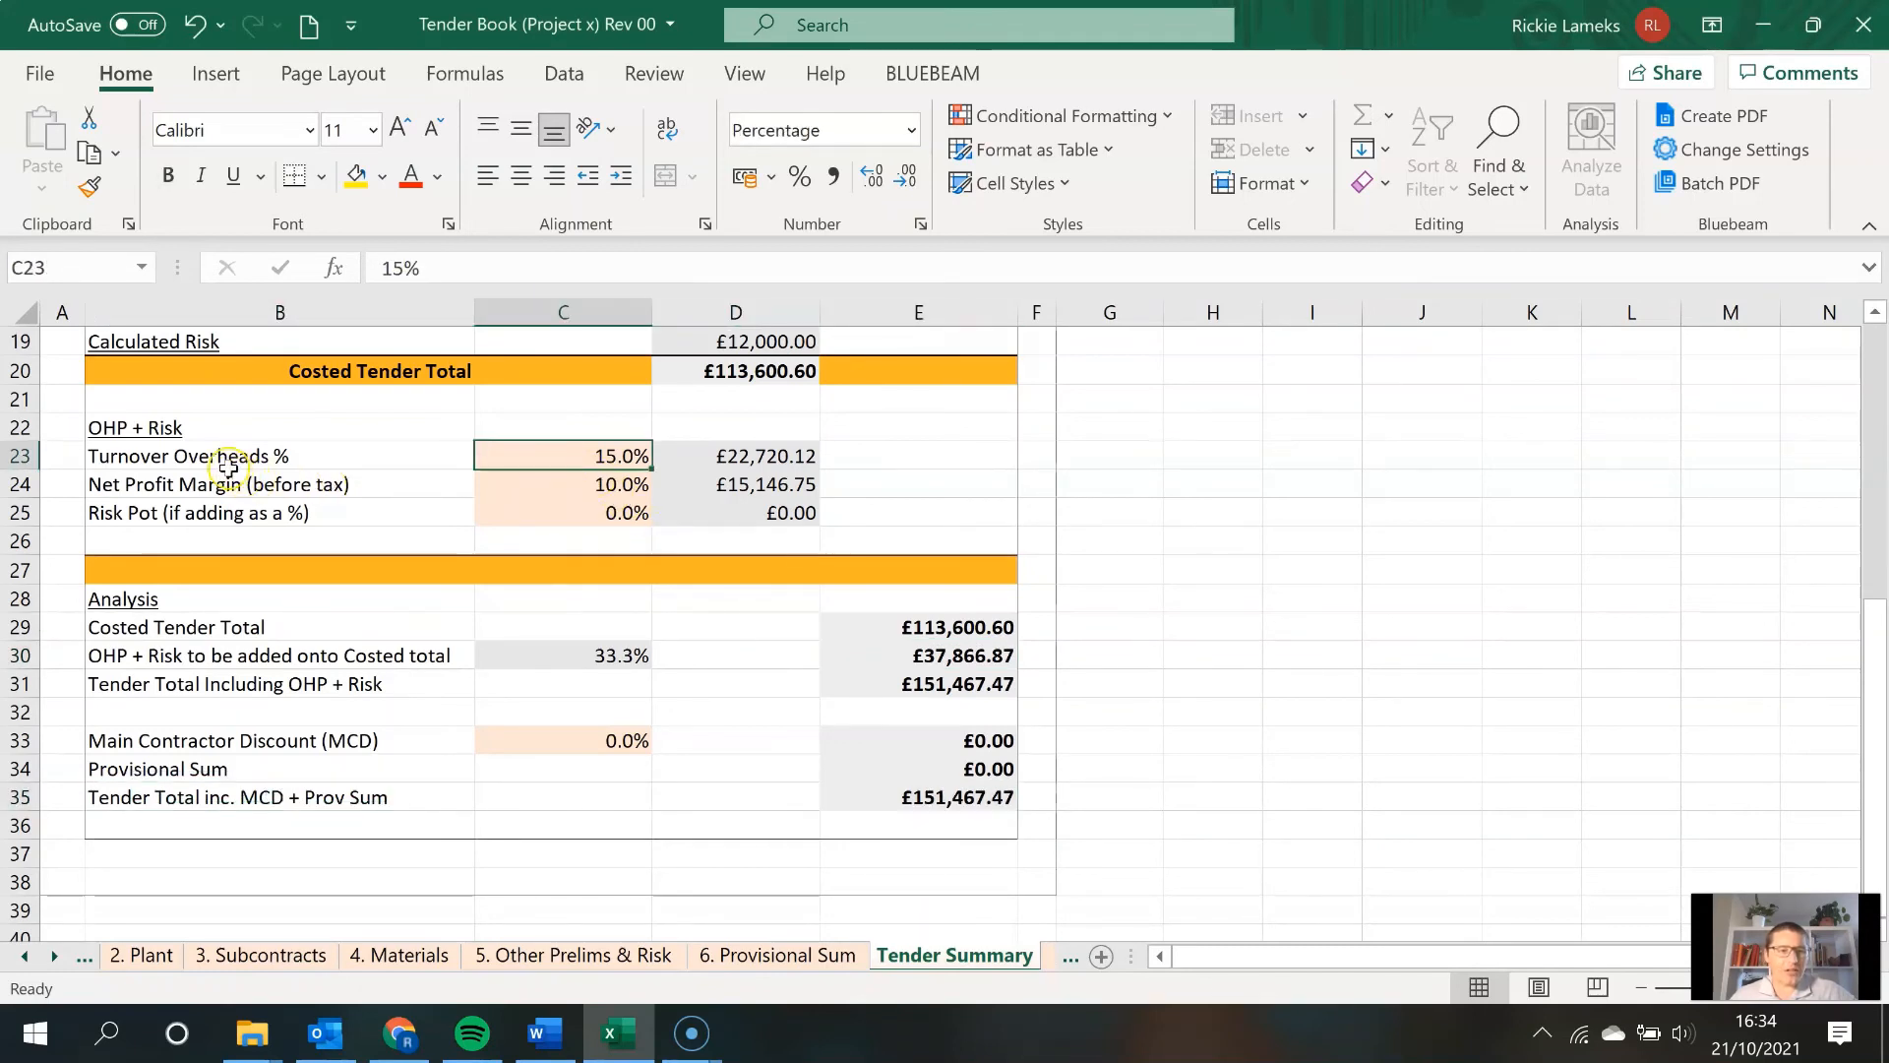
{"action": "left_click", "coordinate": [734, 455]}
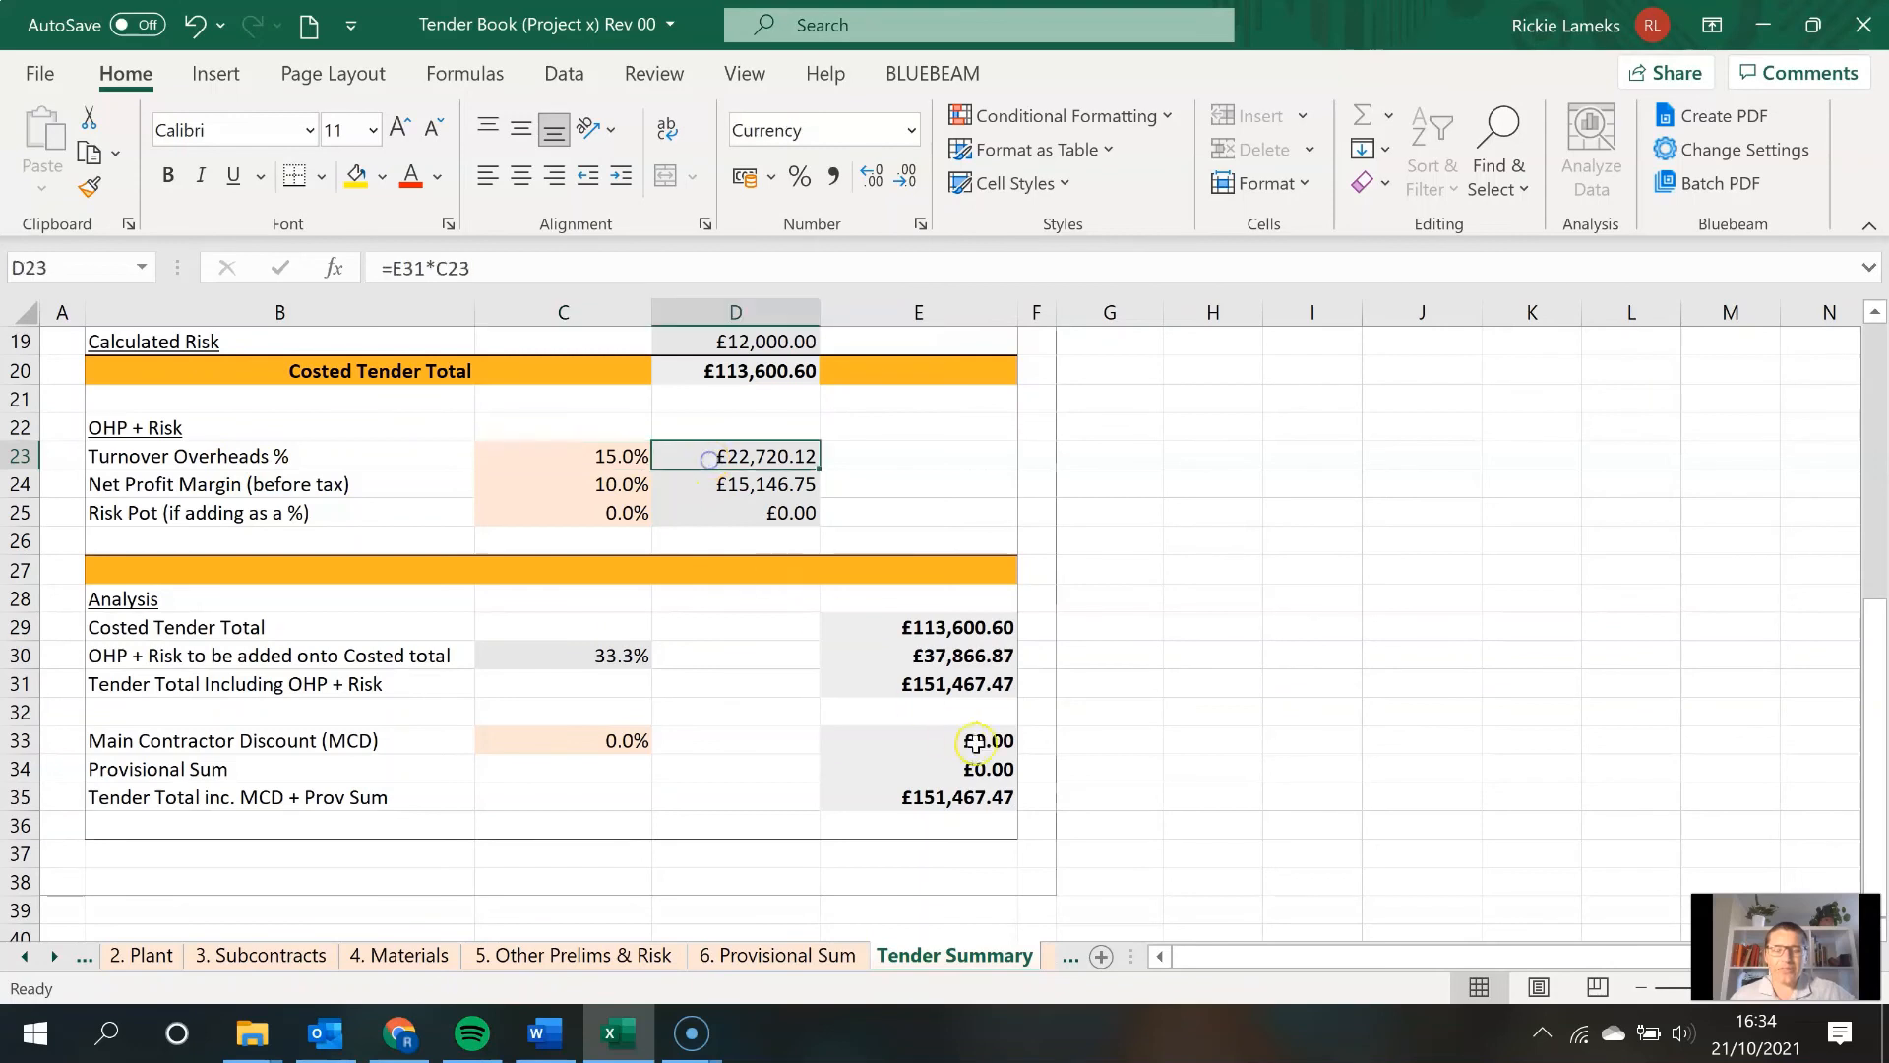